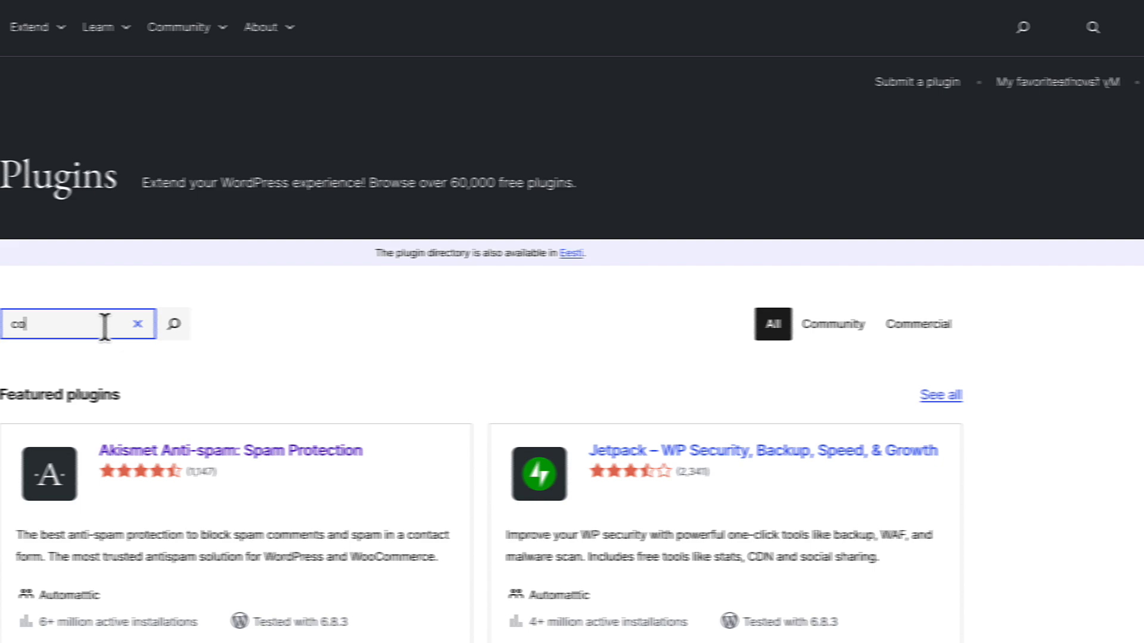
# Search the WordPress.org Plugin Directory for 'contact forms'.
pyautogui.write('contact forms')
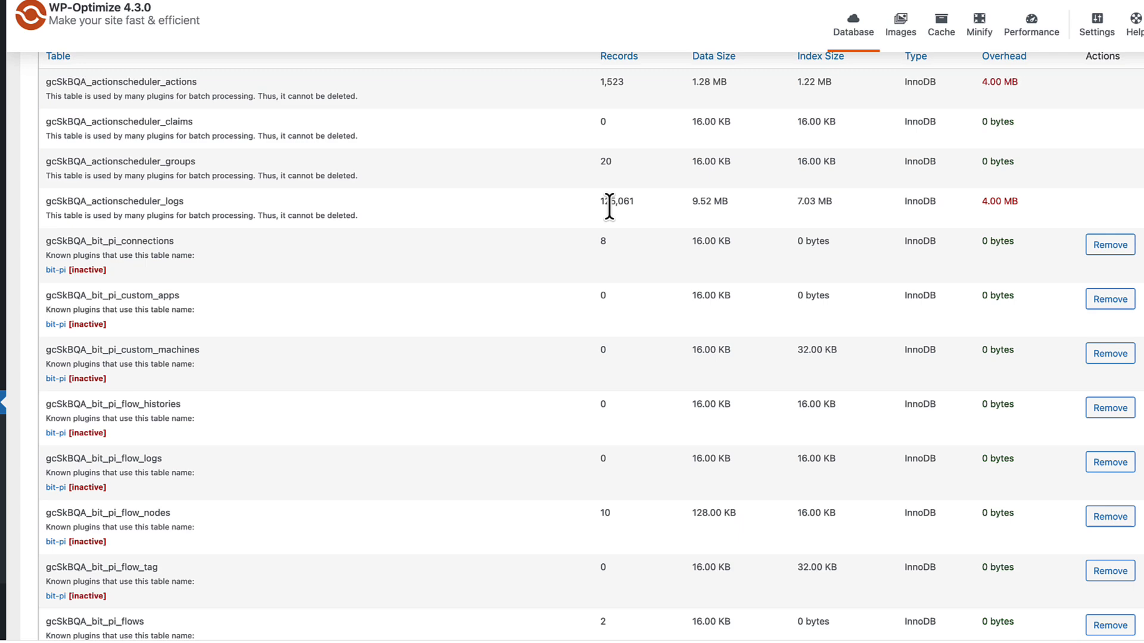
pyautogui.scroll(-3)
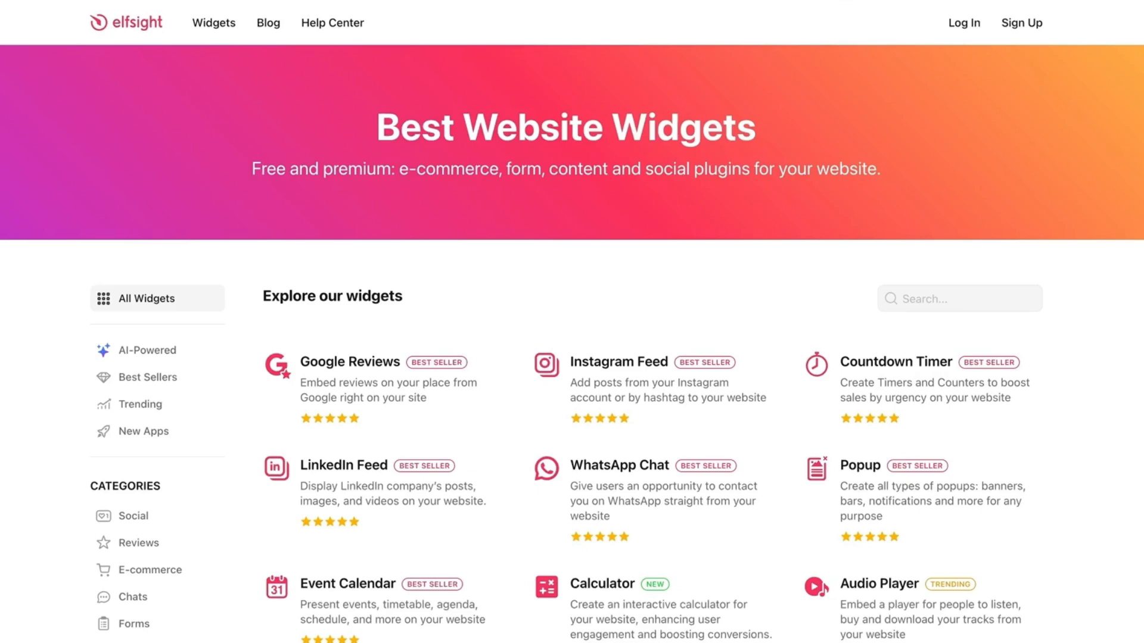
# Choose AI Chatbot from the Elfsight widget catalogue and create it for free.
pyautogui.scroll(-3)
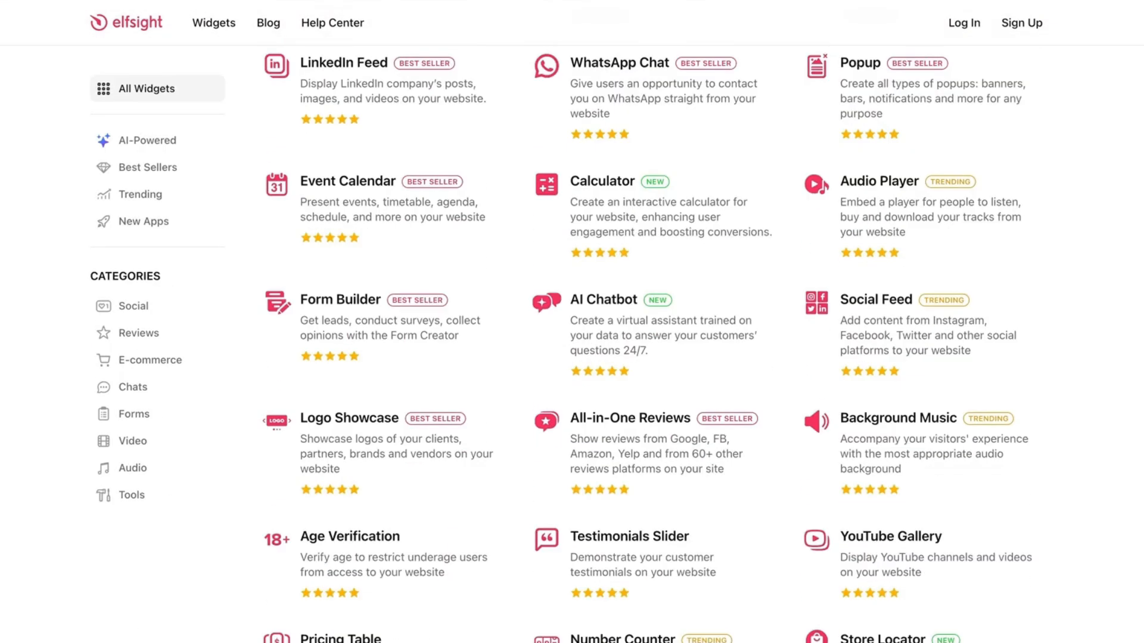
pyautogui.scroll(-3)
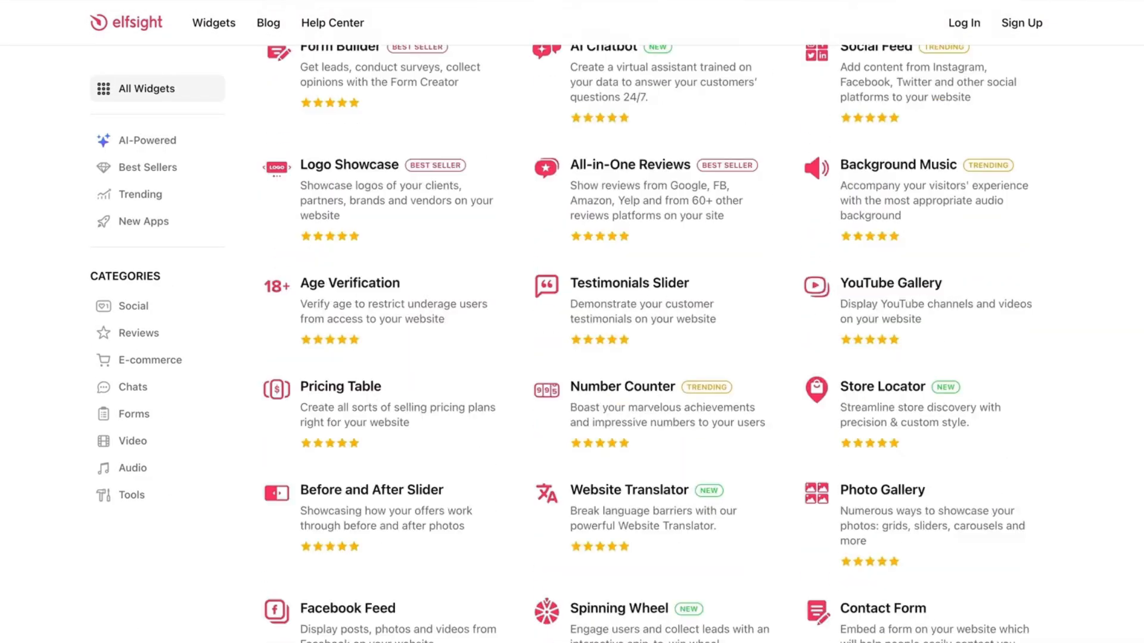
pyautogui.click(618, 46)
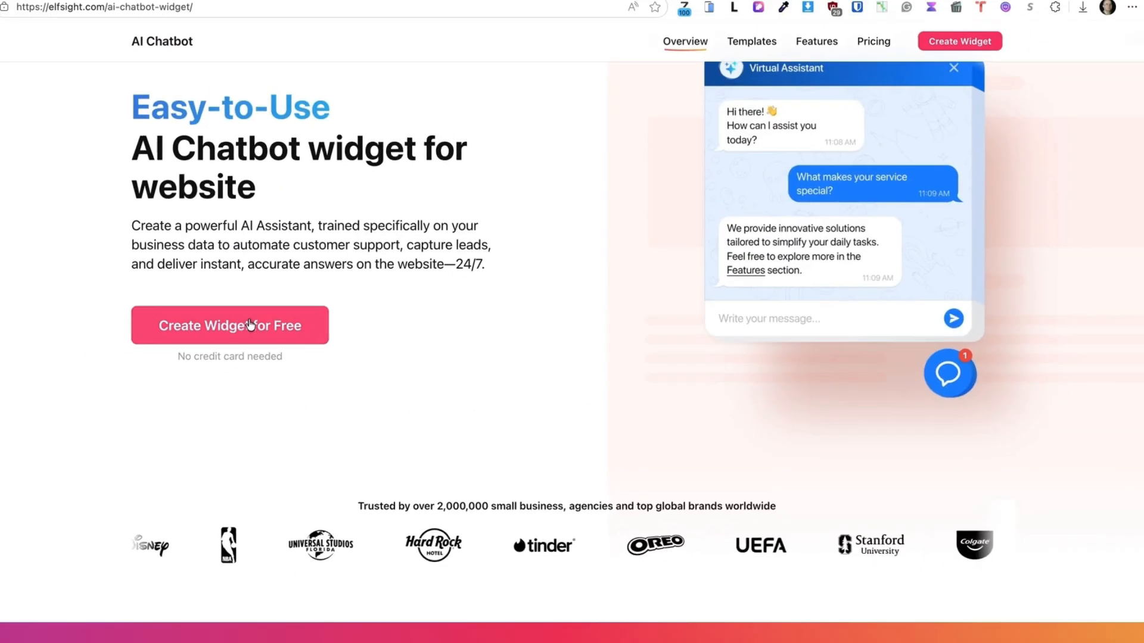
pyautogui.click(229, 324)
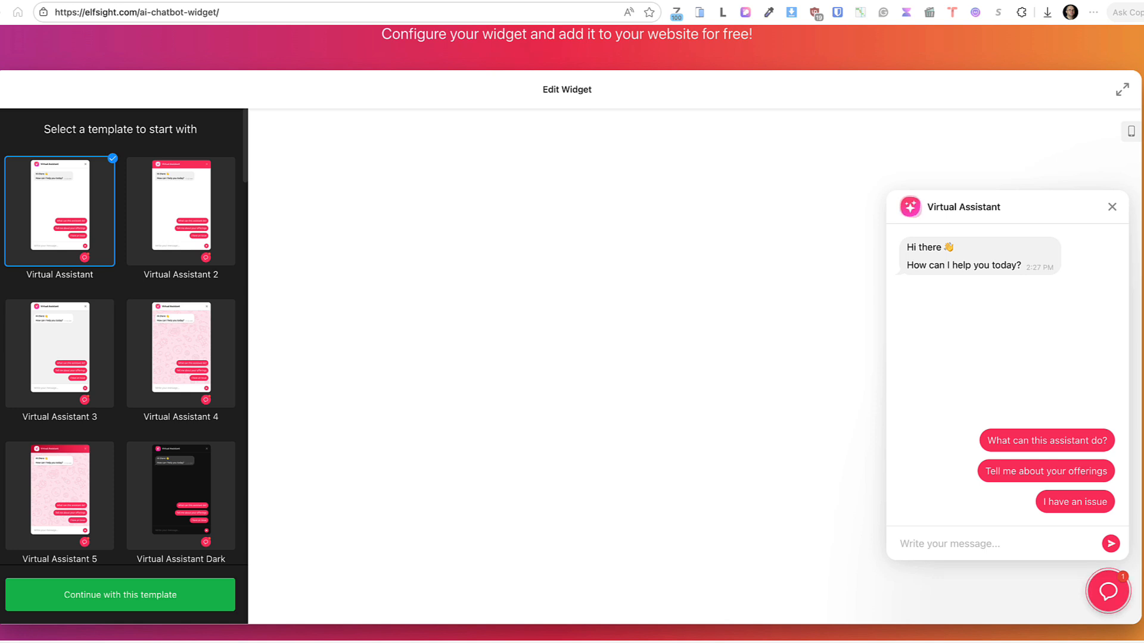
# Start from the Virtual Assistant template and ask the preview chat 'Do you offer refunds?'.
pyautogui.click(119, 595)
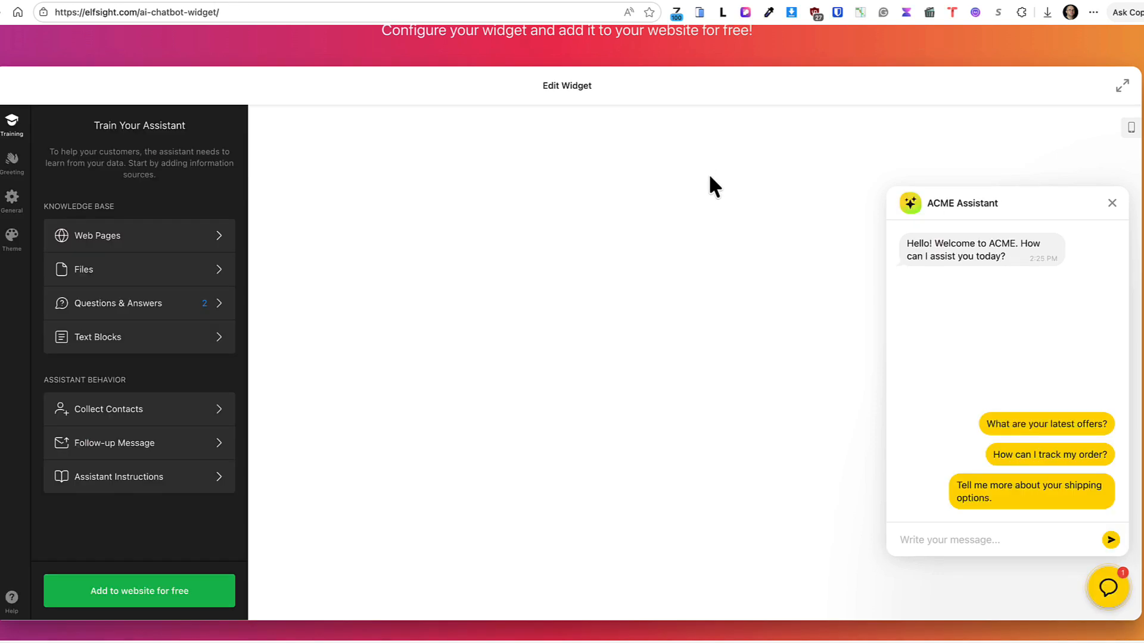
pyautogui.moveTo(635, 182)
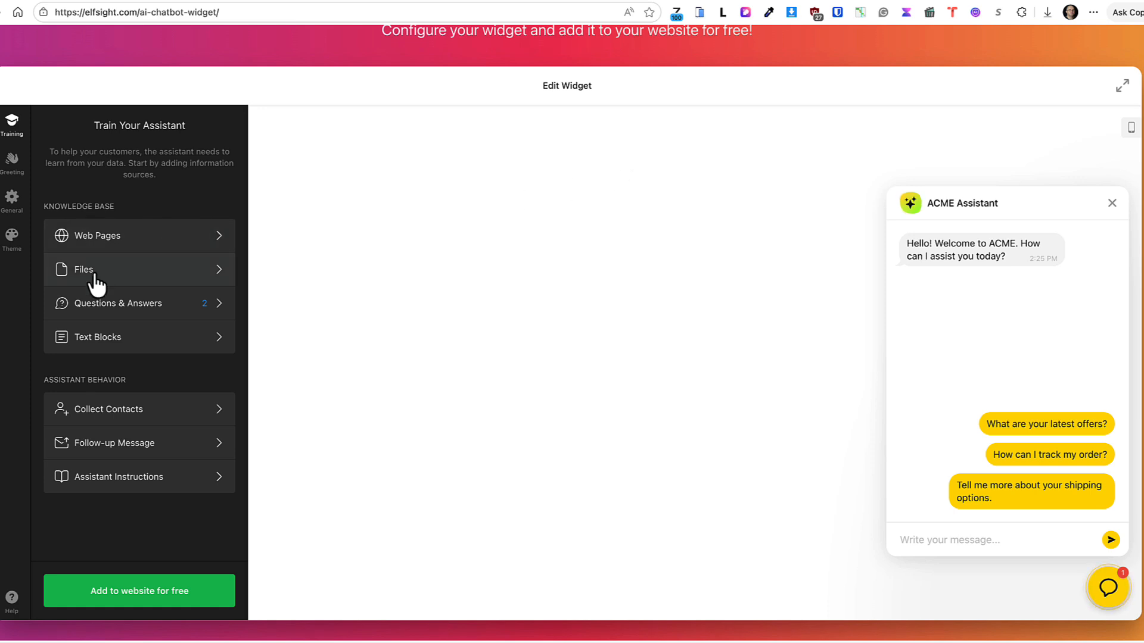
pyautogui.moveTo(143, 338)
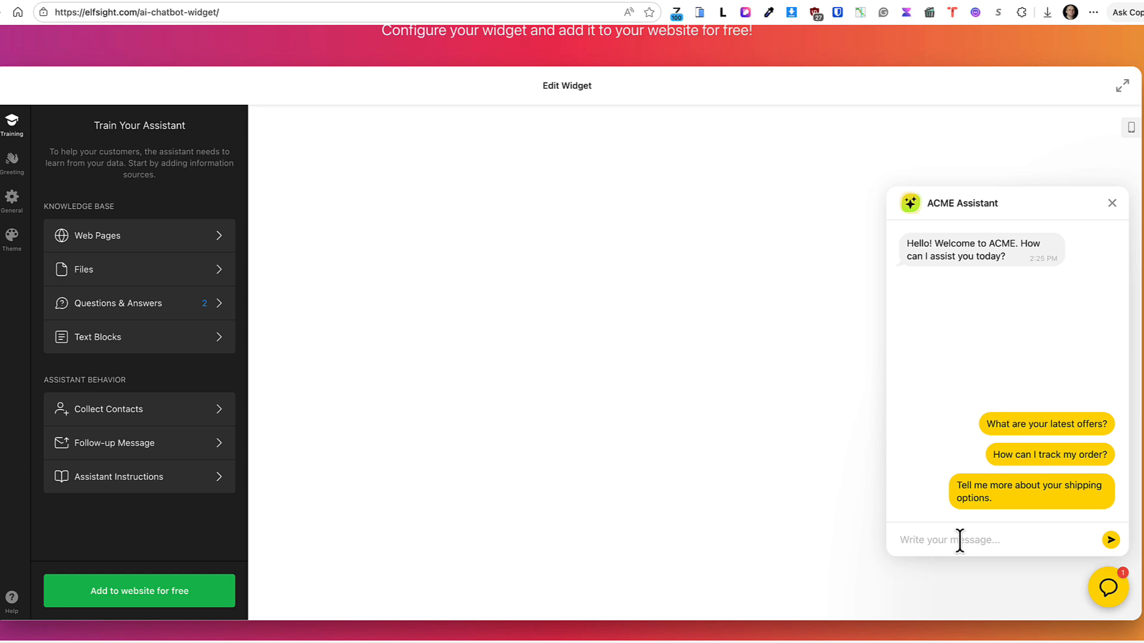
pyautogui.write('Do you offer refunds?')
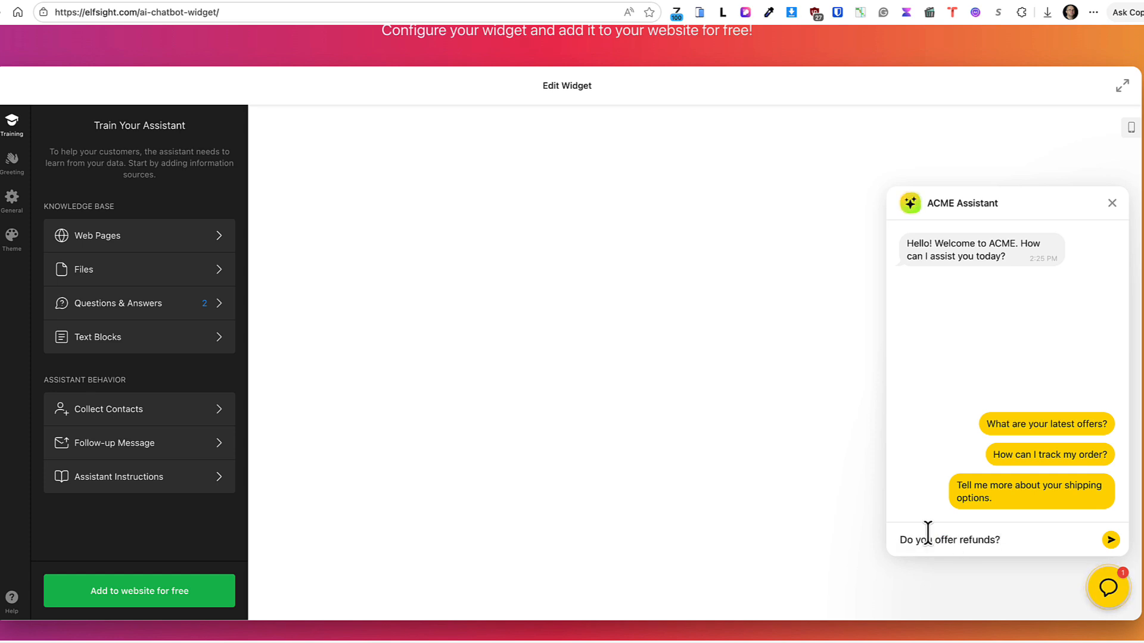
pyautogui.click(1111, 540)
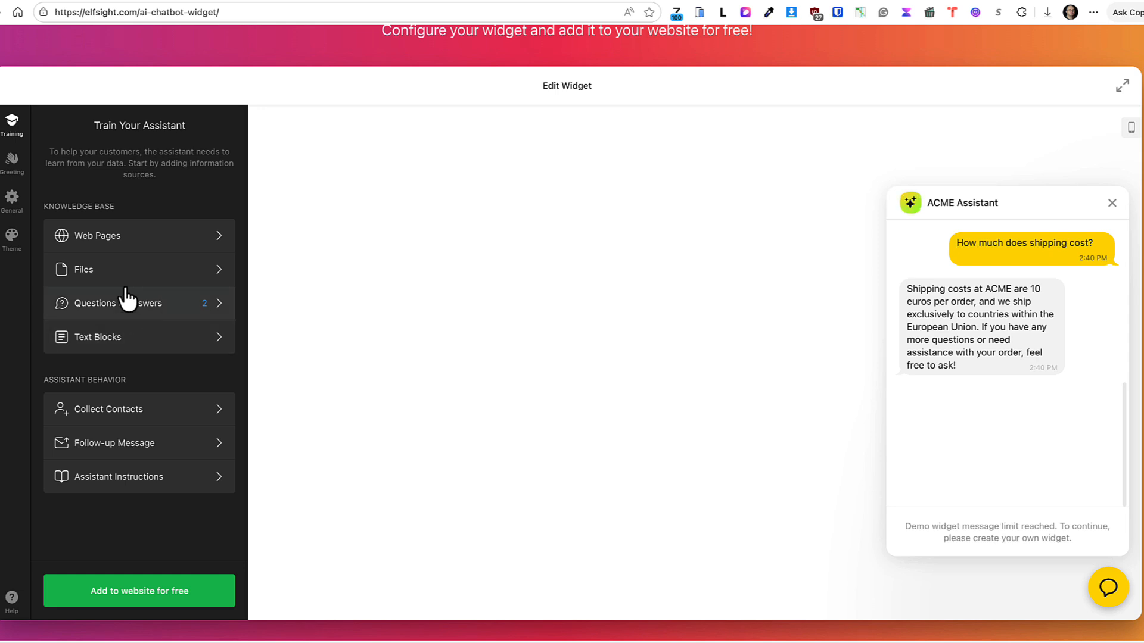
pyautogui.click(12, 238)
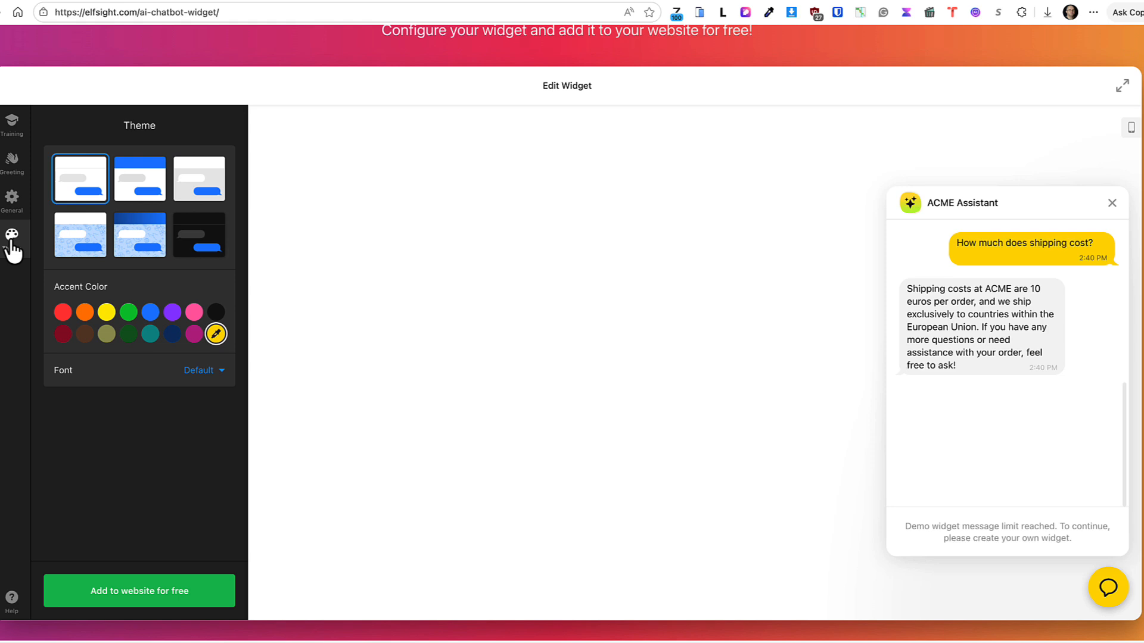
# Browse the chatbot's Theme, Follow-up Message and Assistant Instructions settings.
pyautogui.click(12, 120)
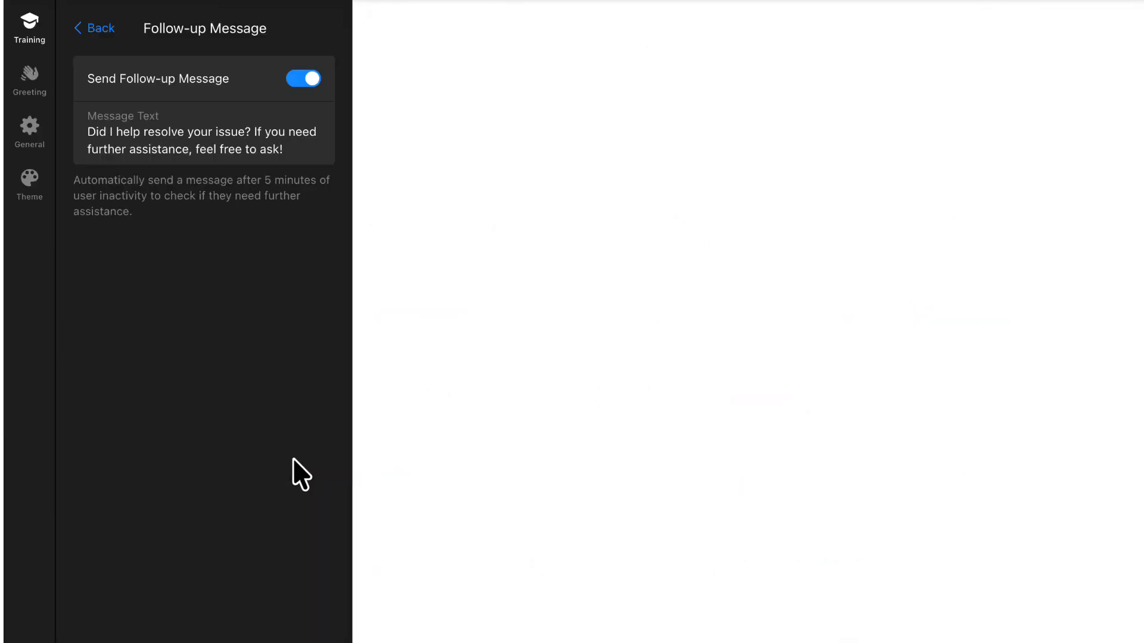
pyautogui.click(94, 28)
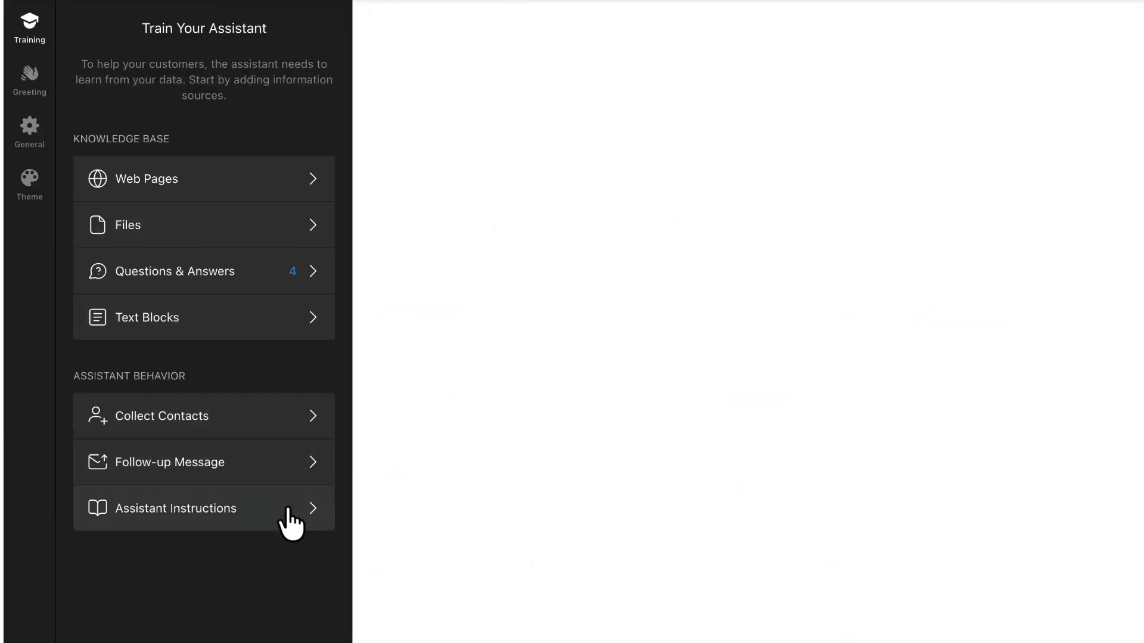
pyautogui.click(175, 509)
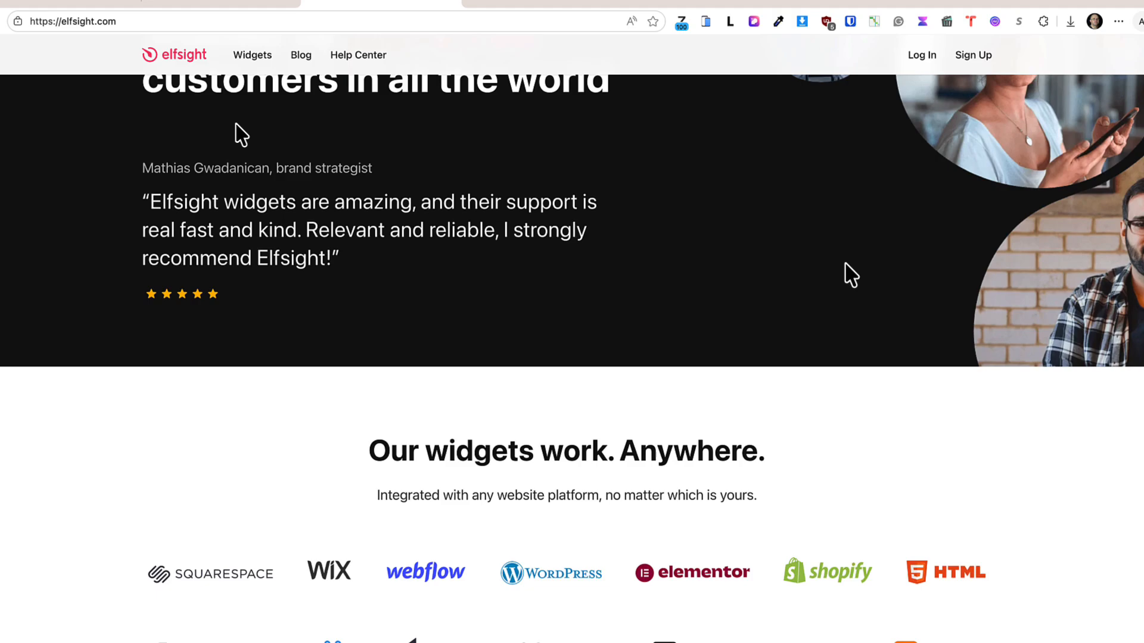
pyautogui.scroll(-3)
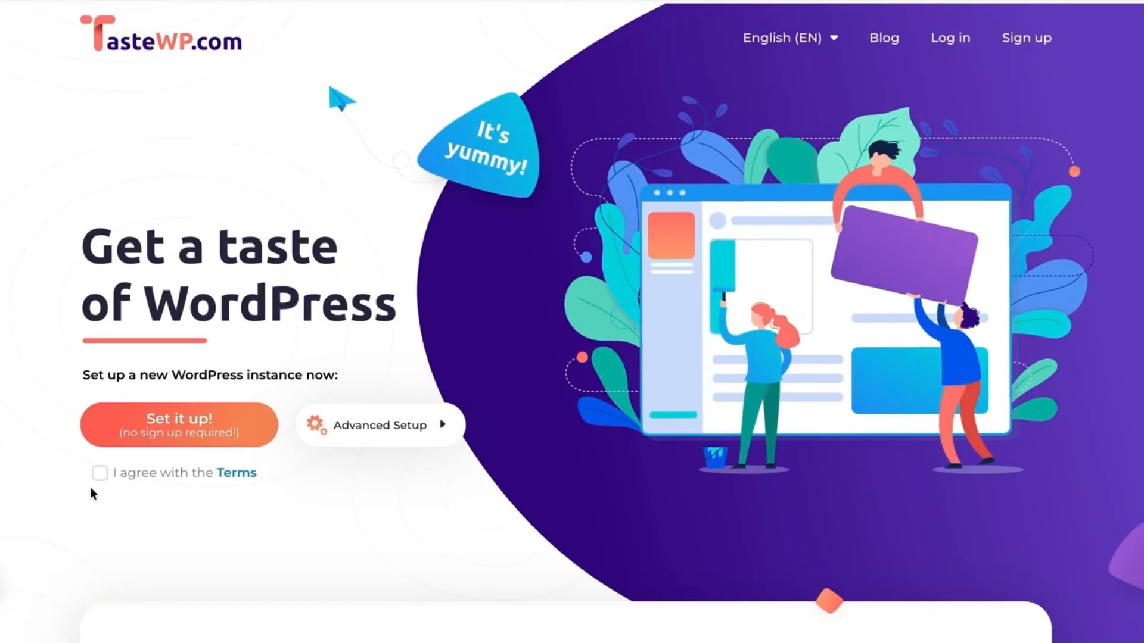
pyautogui.moveTo(16, 336)
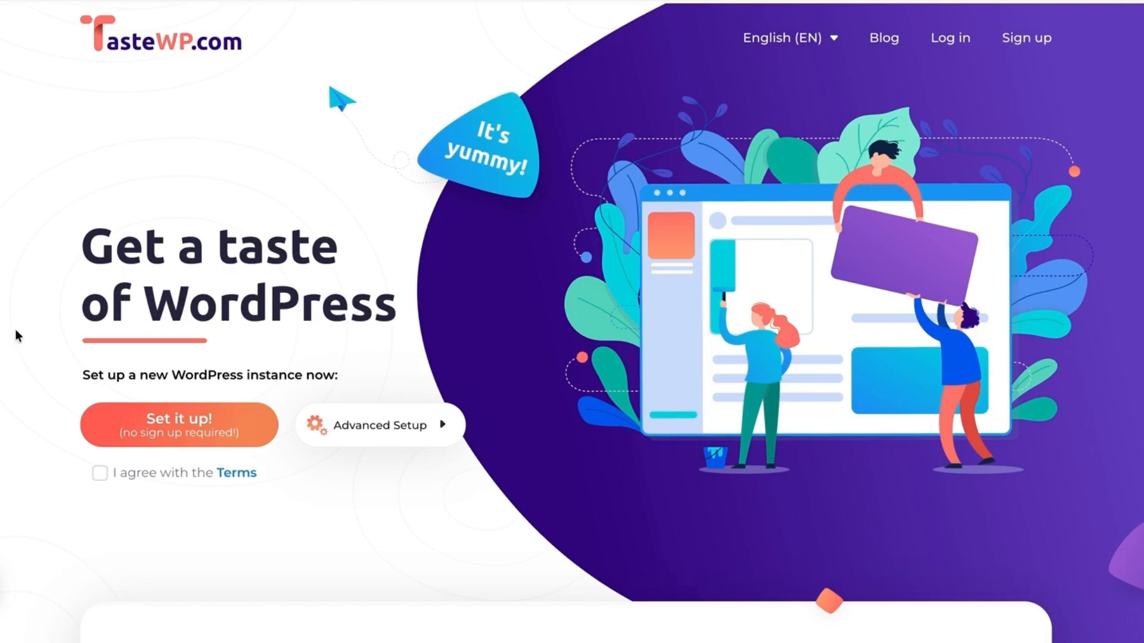
pyautogui.moveTo(17, 331)
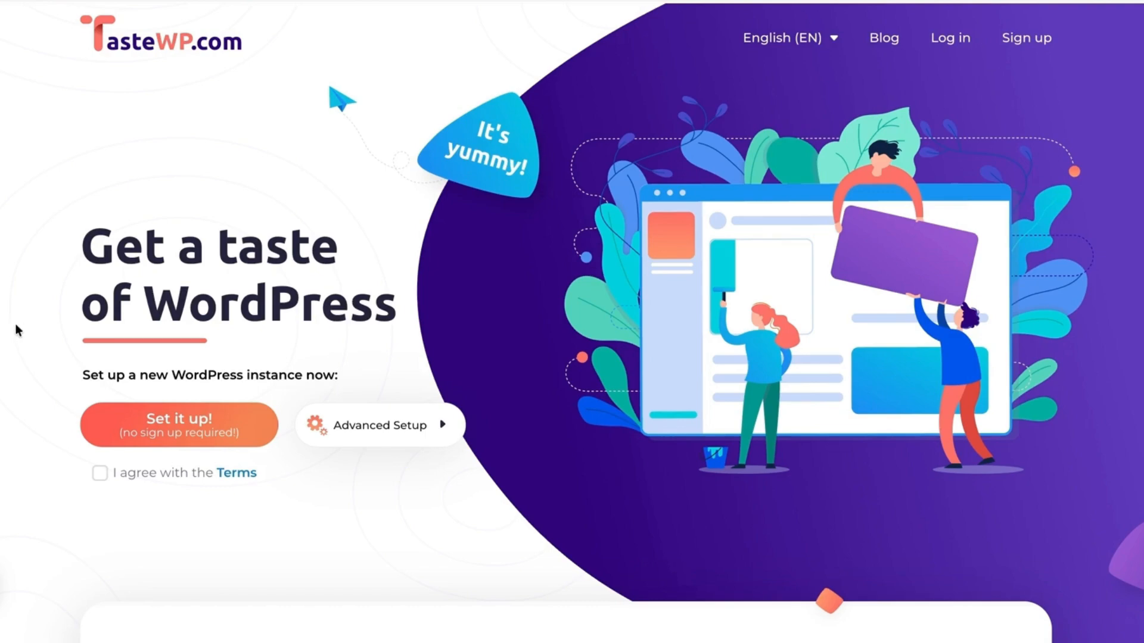
# Scroll TasteWP's homepage features and Tips & Tricks, then return to the WordPress Plugins tab.
pyautogui.scroll(-3)
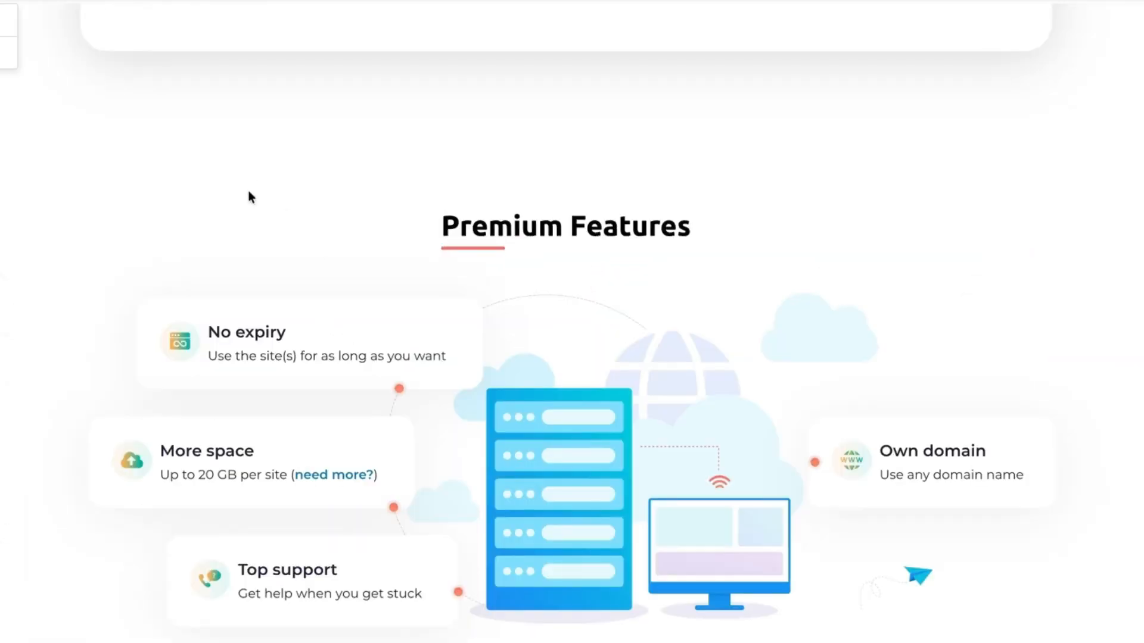
pyautogui.scroll(-3)
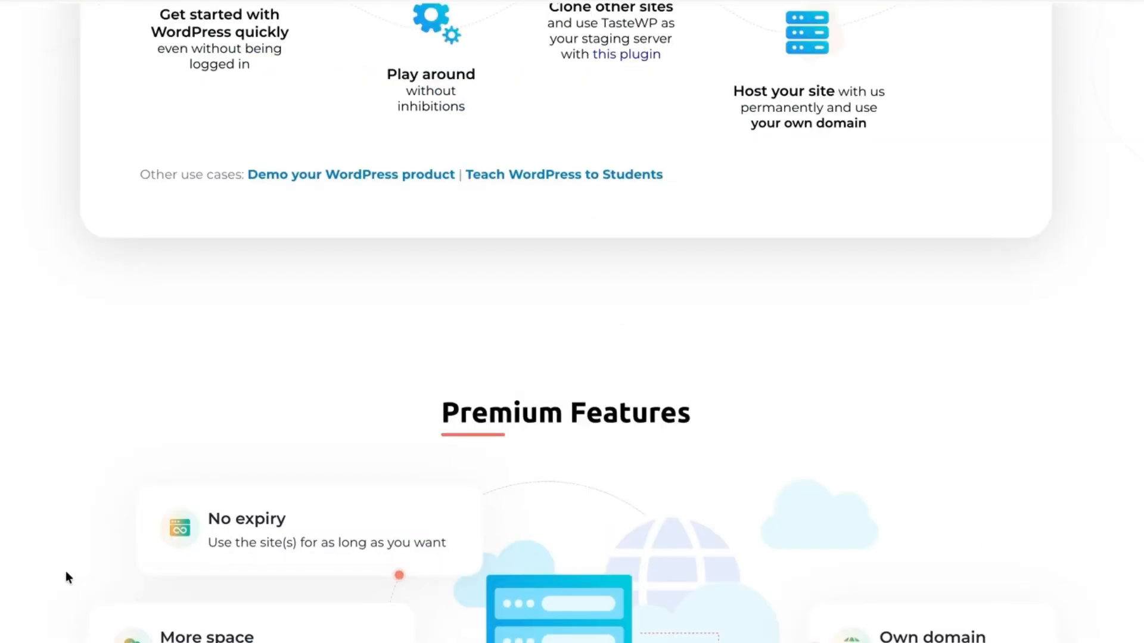
pyautogui.scroll(3)
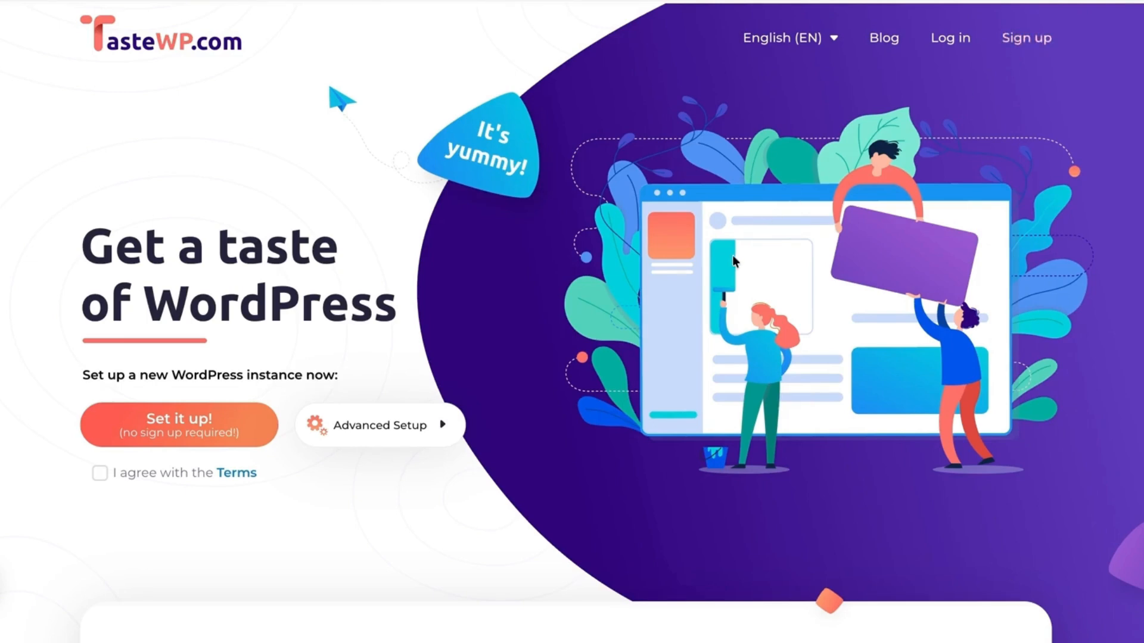
pyautogui.scroll(-3)
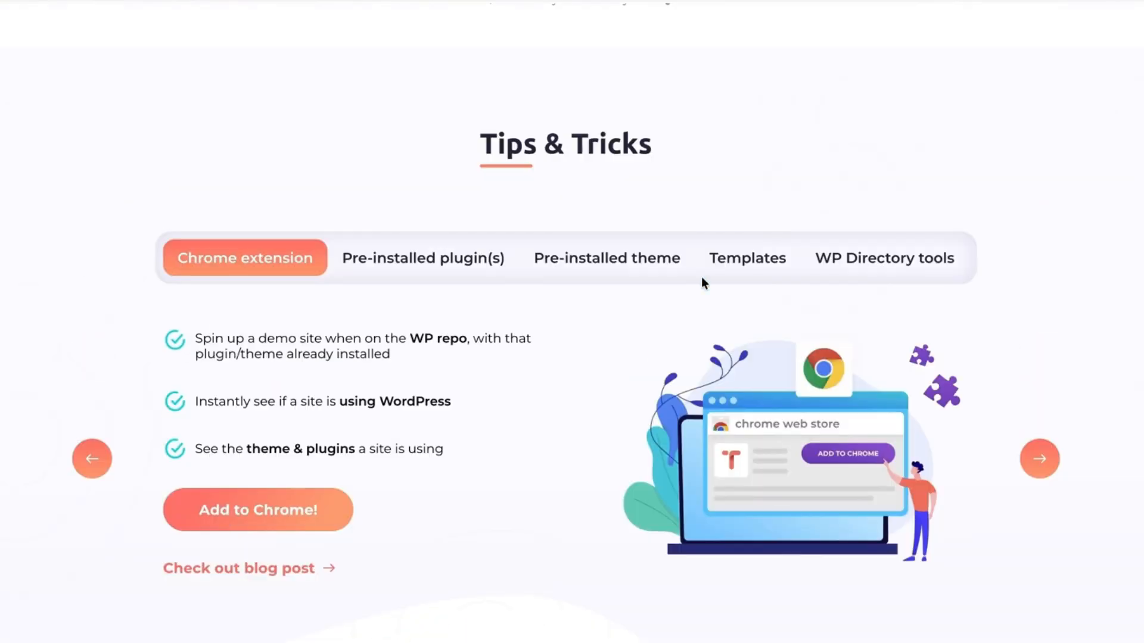
pyautogui.click(257, 510)
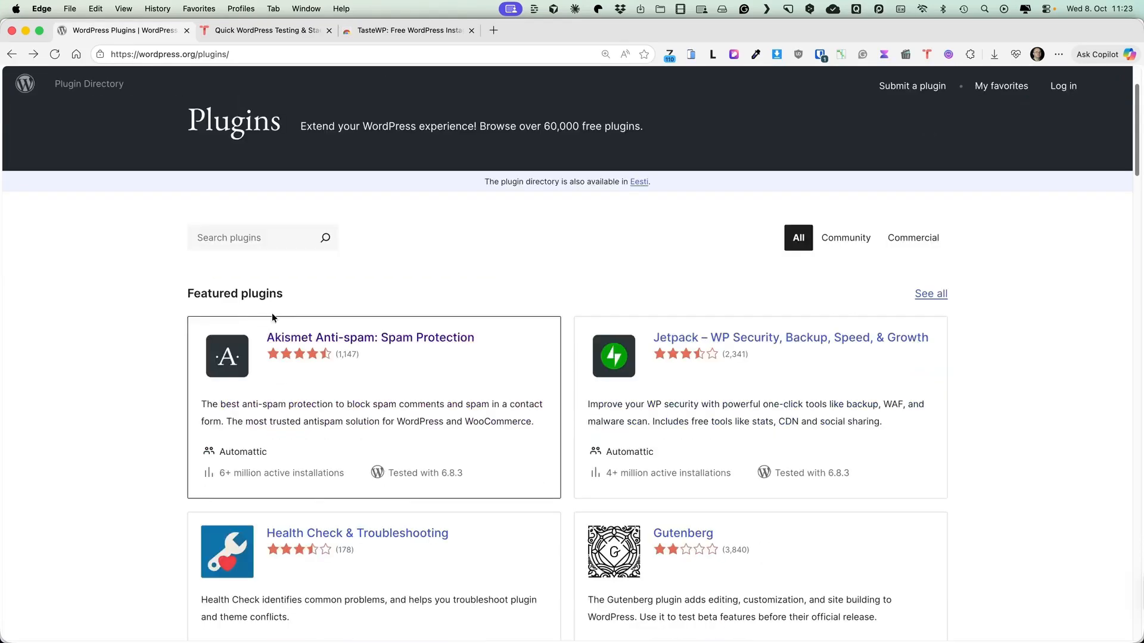
# Open the Akismet Anti-spam: Spam Protection page and scroll through its description.
pyautogui.click(370, 337)
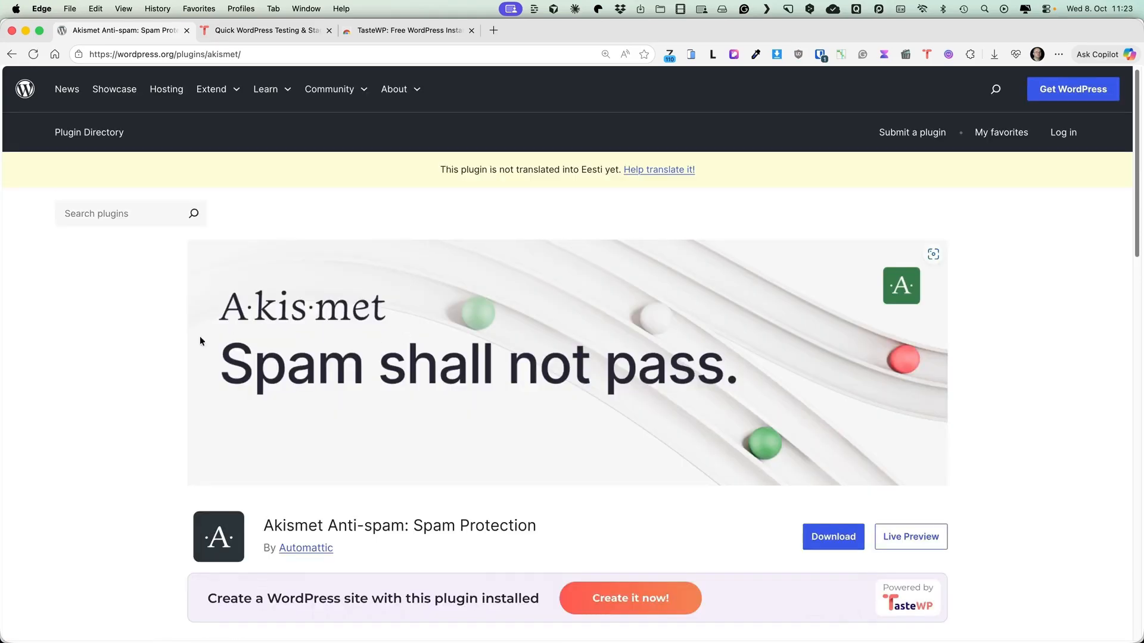
pyautogui.scroll(-3)
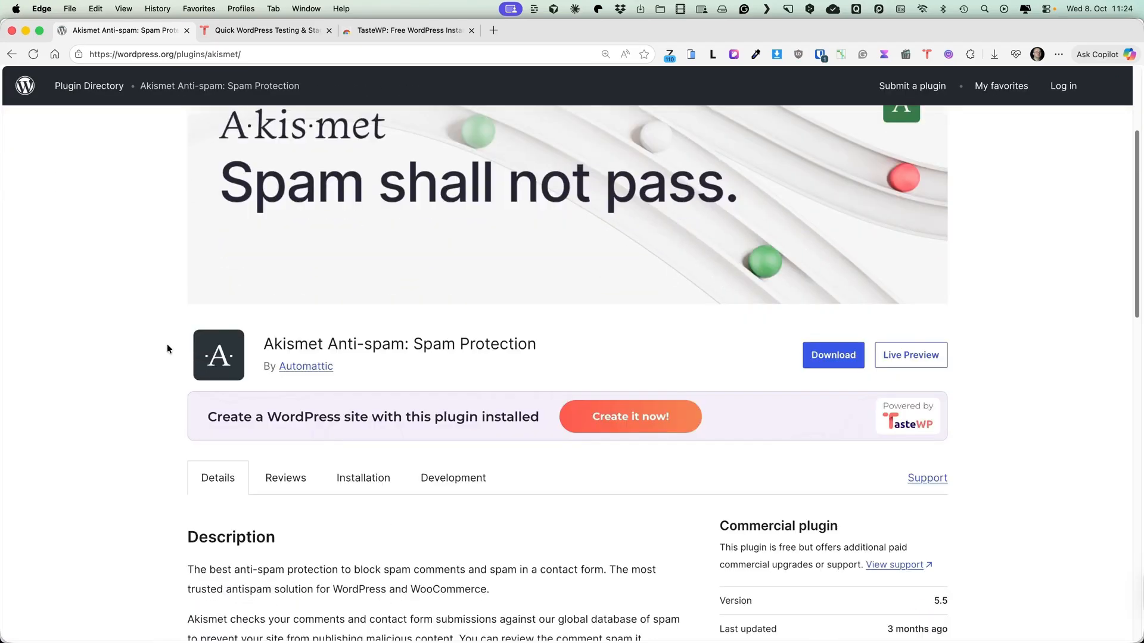
pyautogui.scroll(-3)
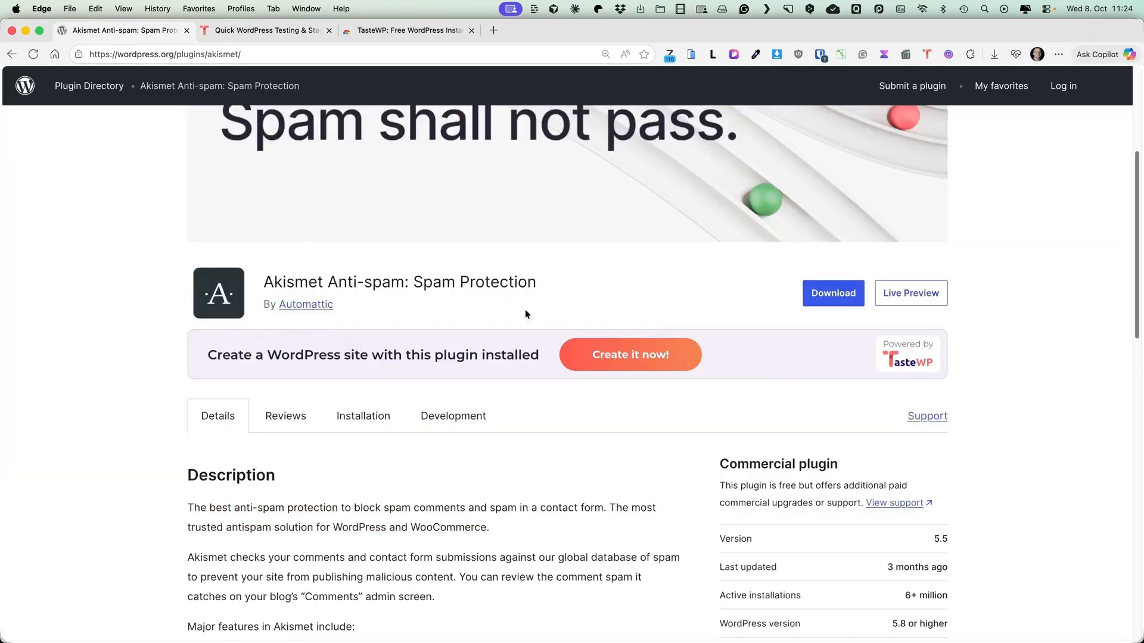
pyautogui.moveTo(272, 26)
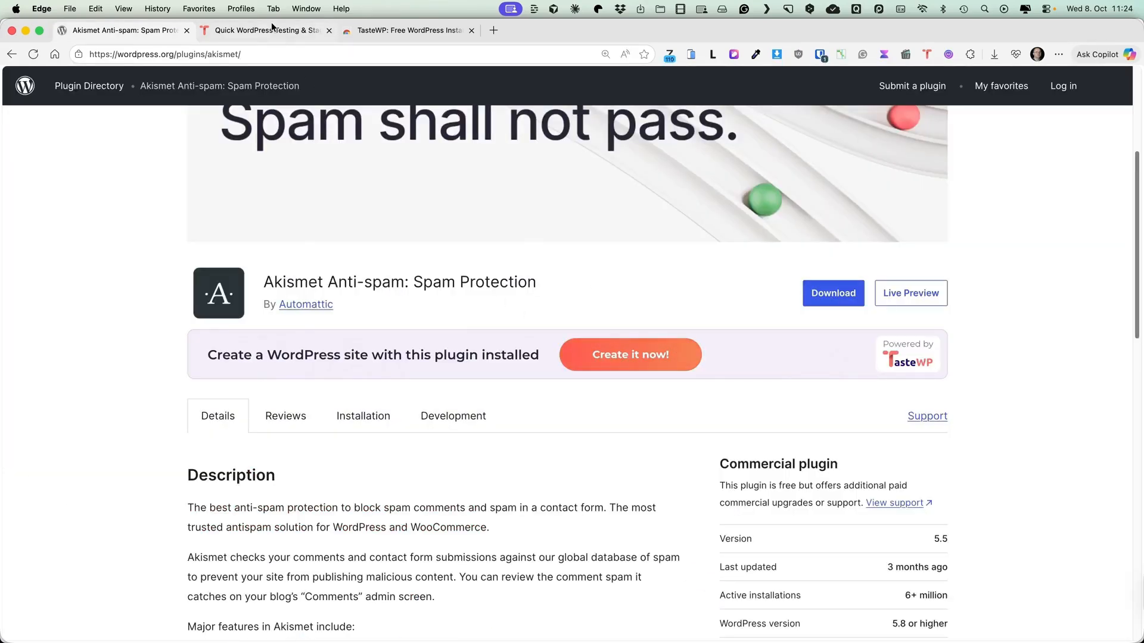
# Agree to TasteWP's terms, set up the Puzzling End site and access its dashboard.
pyautogui.click(266, 30)
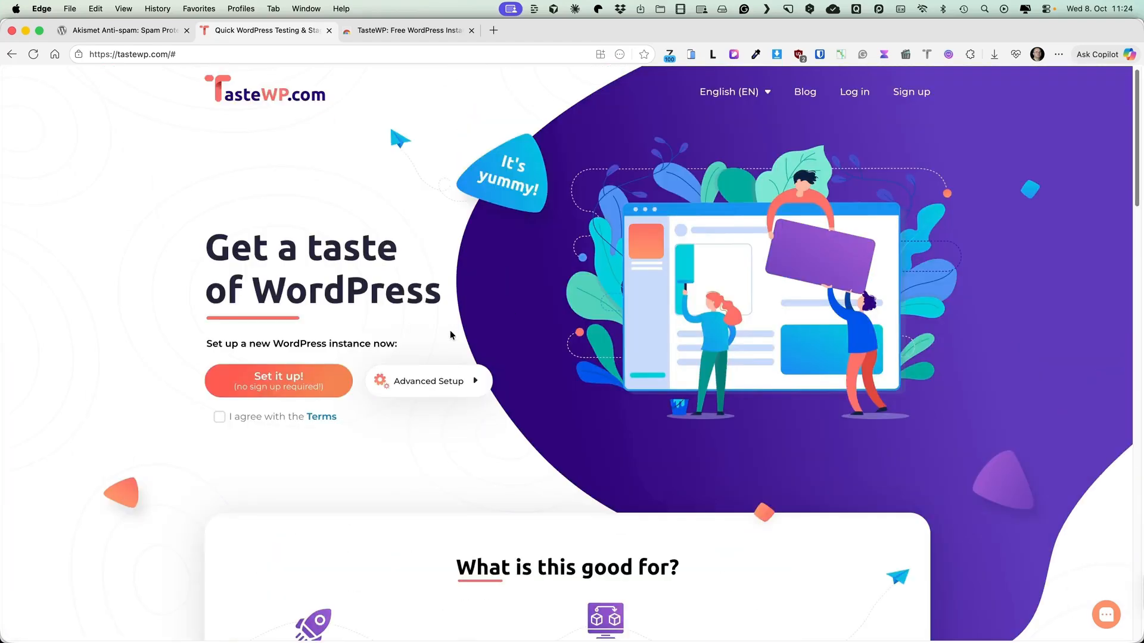
pyautogui.click(220, 416)
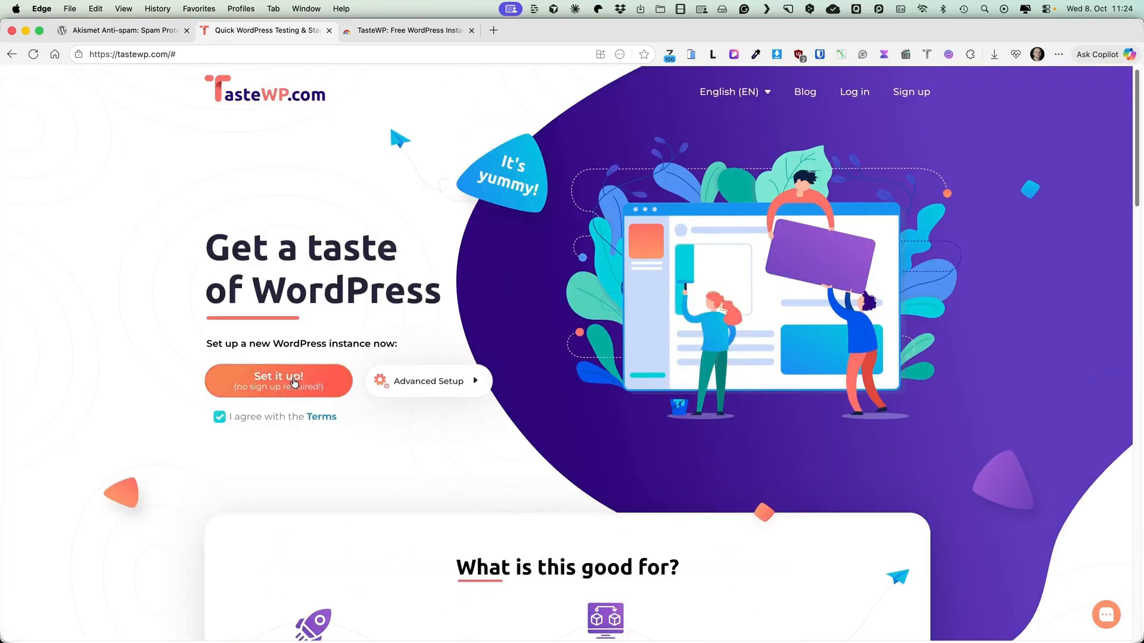
pyautogui.click(278, 380)
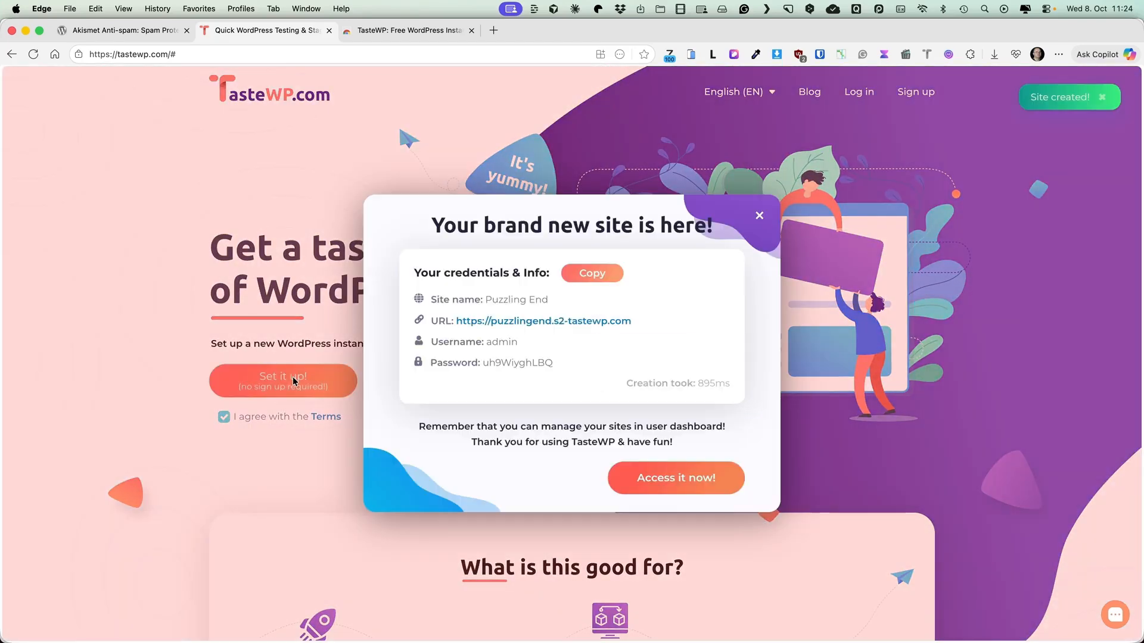
pyautogui.click(675, 478)
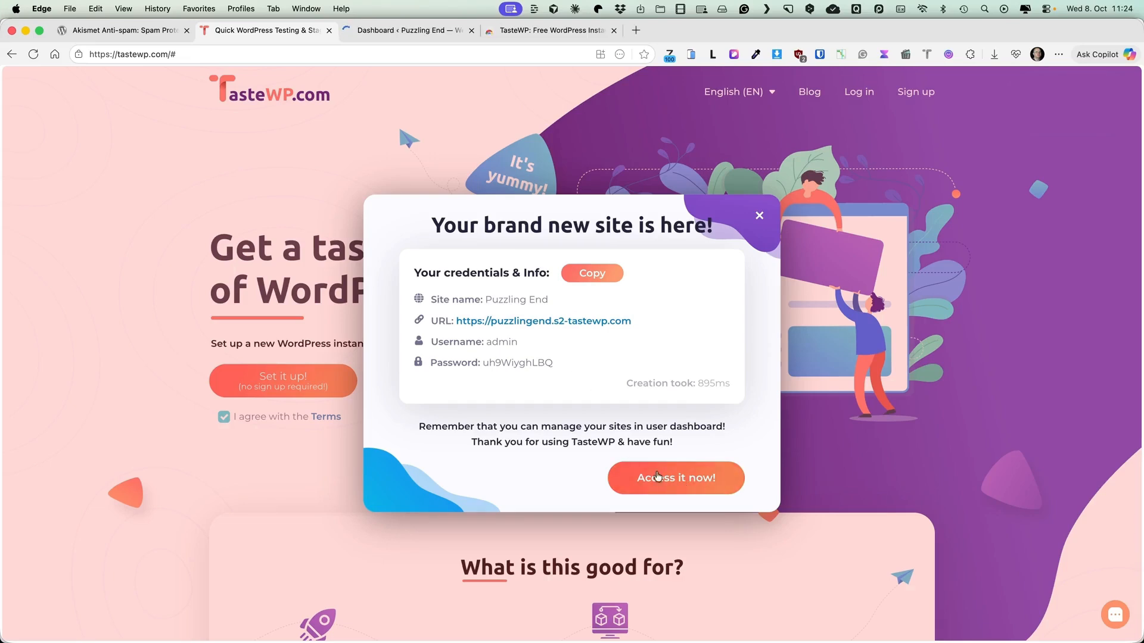
pyautogui.click(675, 478)
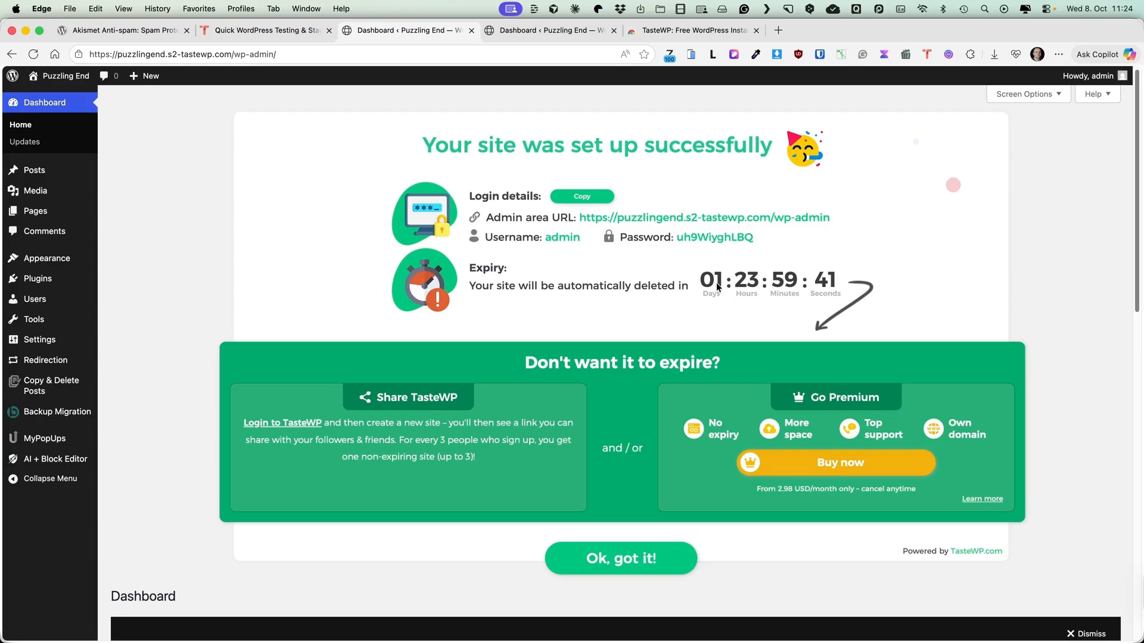
pyautogui.moveTo(649, 180)
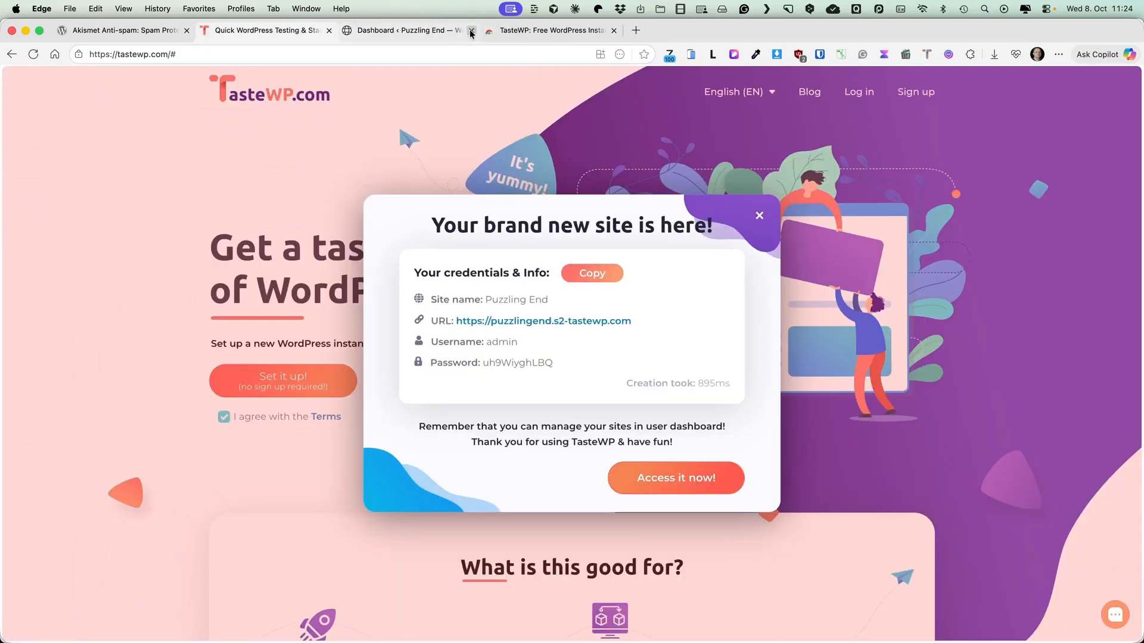
# Search 'formgent', launch a FormGent test site from its page, and dismiss the expiry notice.
pyautogui.click(471, 30)
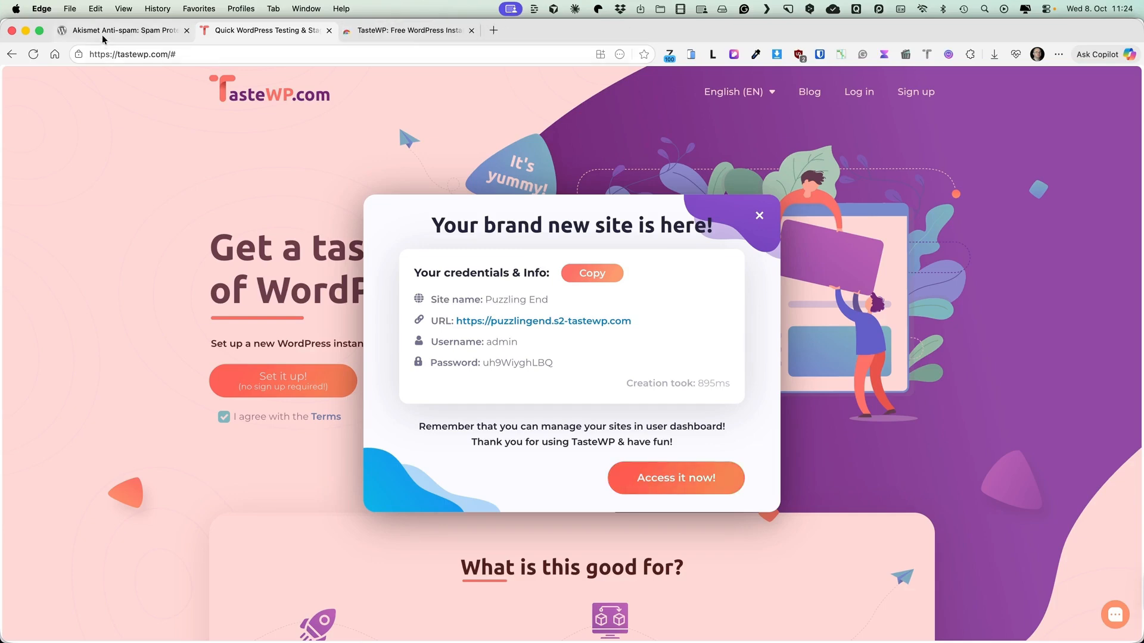
pyautogui.click(124, 30)
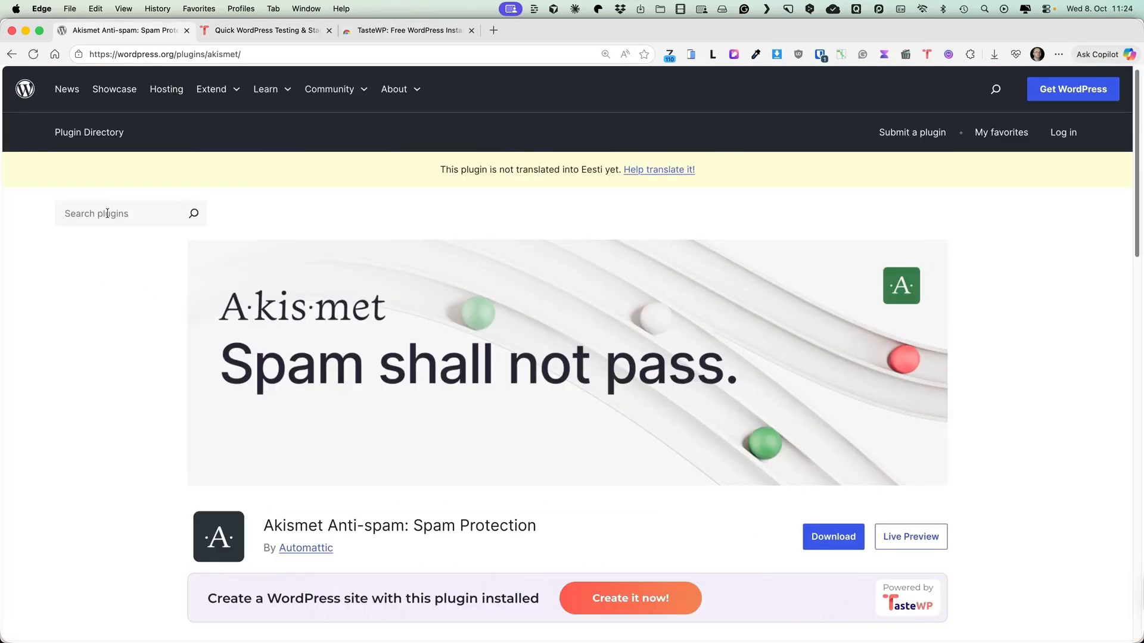
pyautogui.write('formgent')
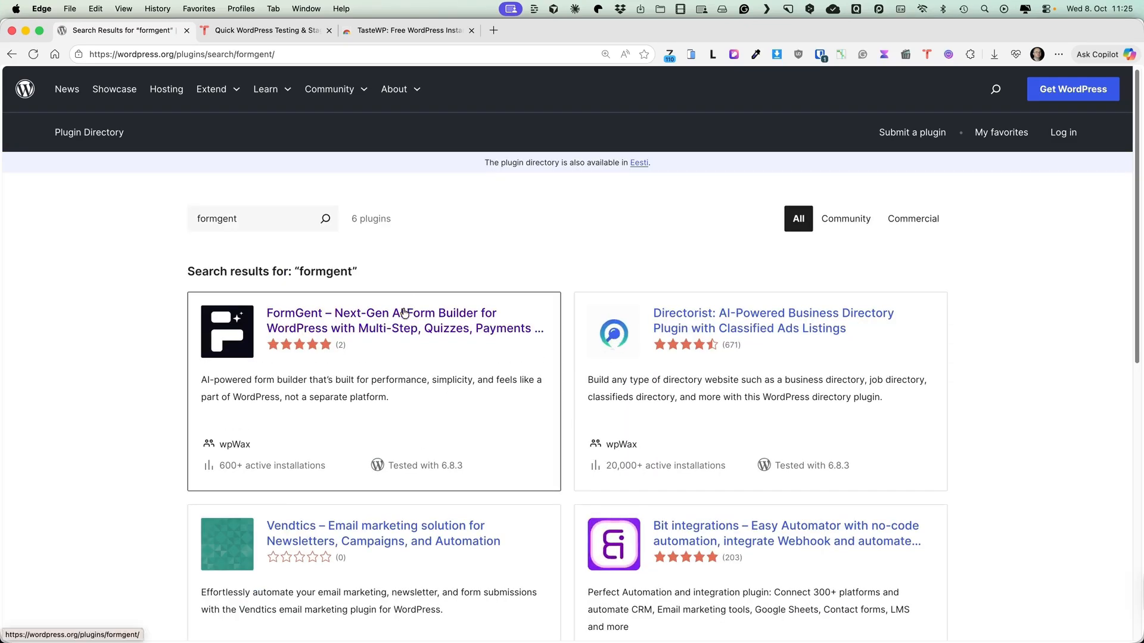
pyautogui.click(404, 321)
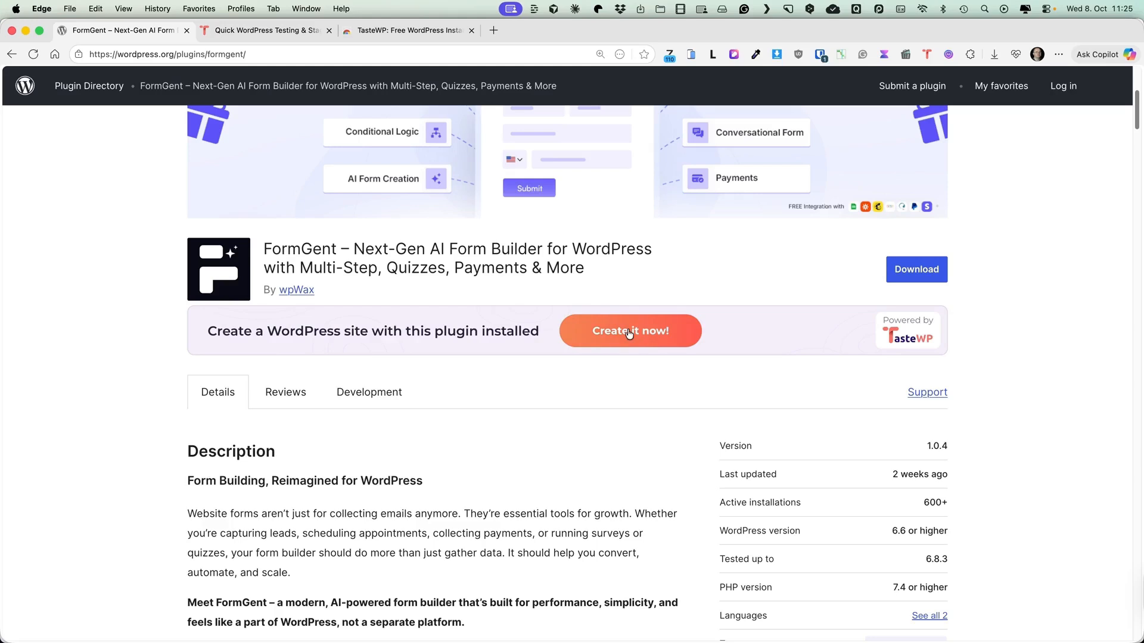
pyautogui.click(630, 331)
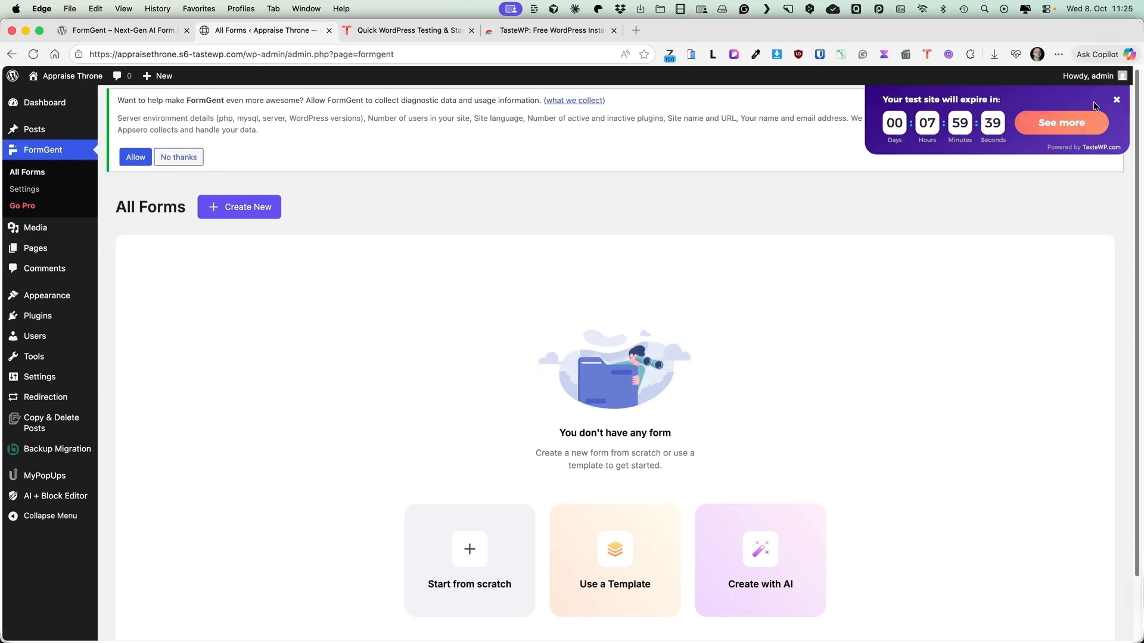
pyautogui.click(1115, 100)
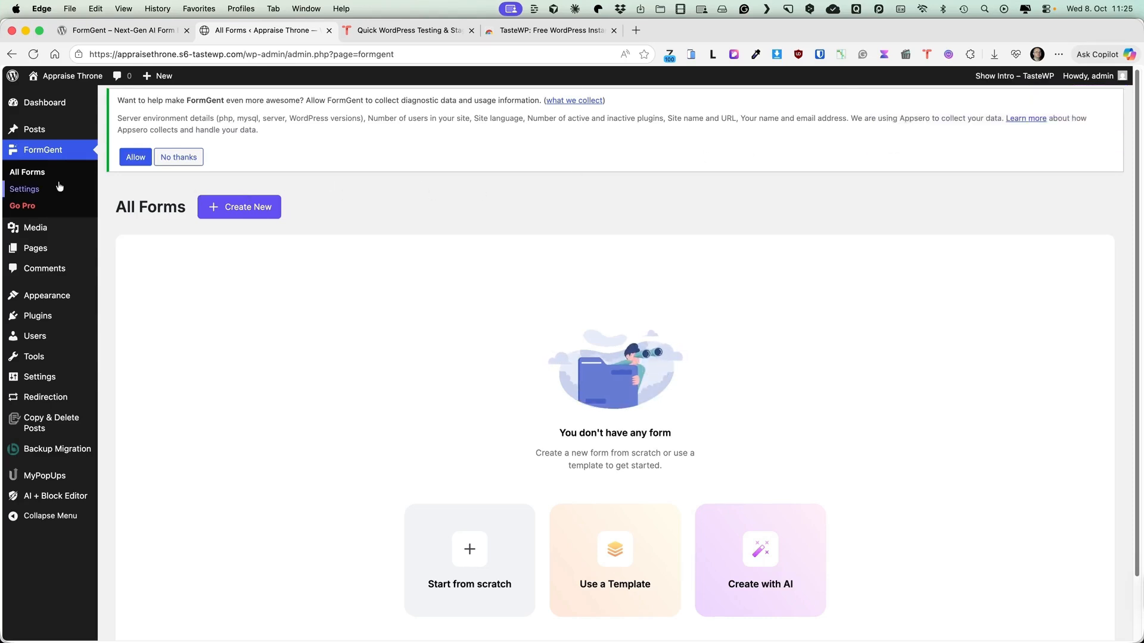
pyautogui.moveTo(27, 171)
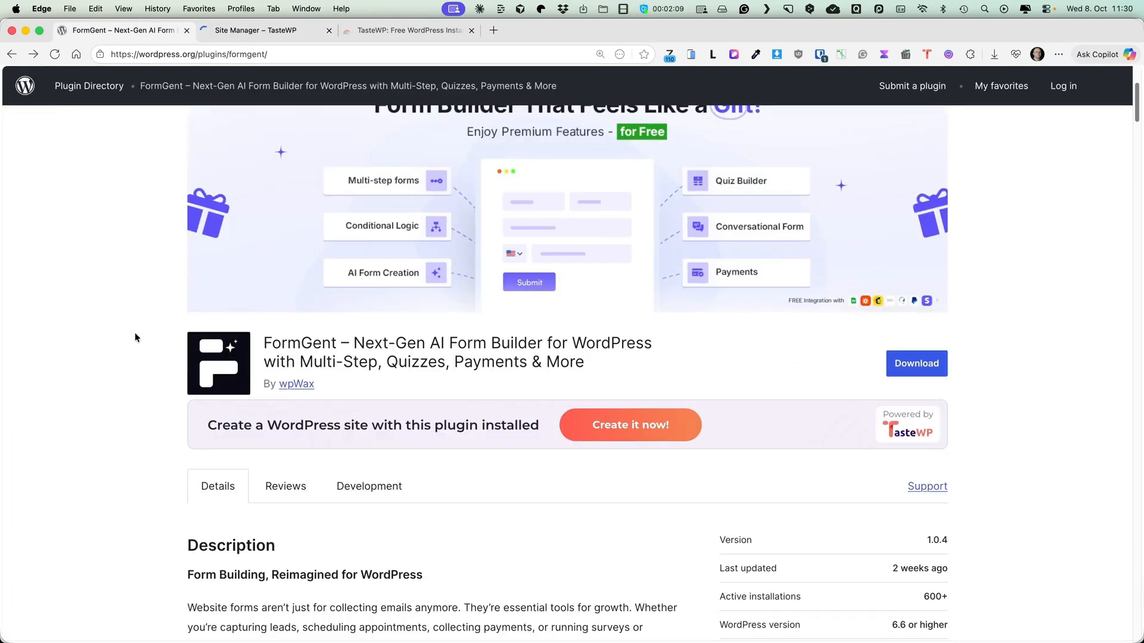
# Edit the Elementor plugin URL, replacing wordpress.org with tastewp.org.
pyautogui.click(292, 54)
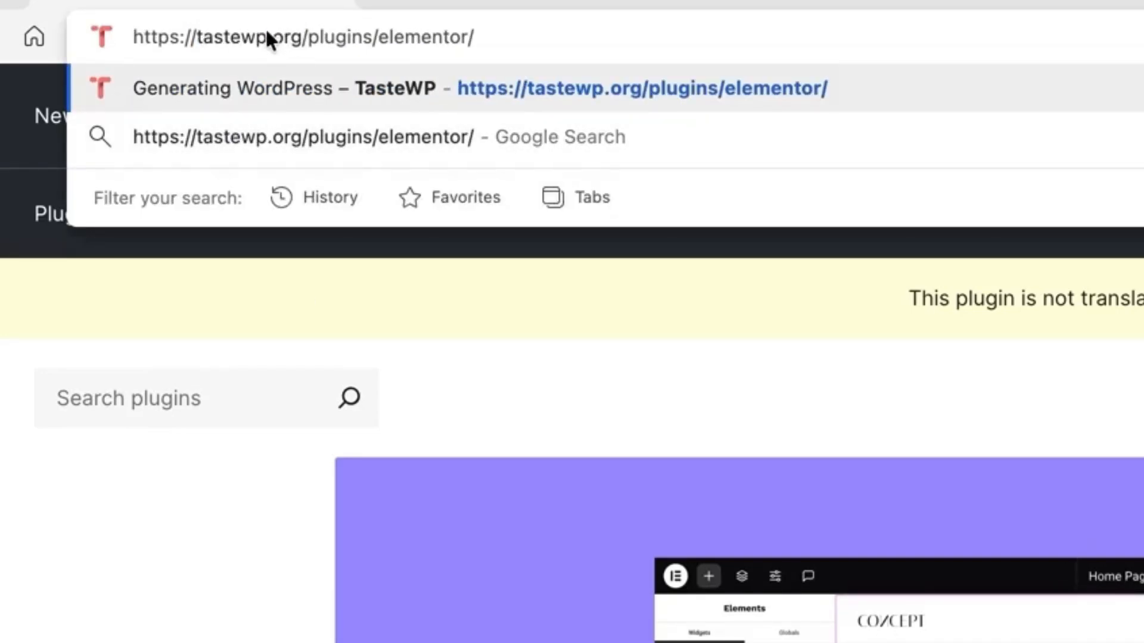
pyautogui.doubleClick(234, 37)
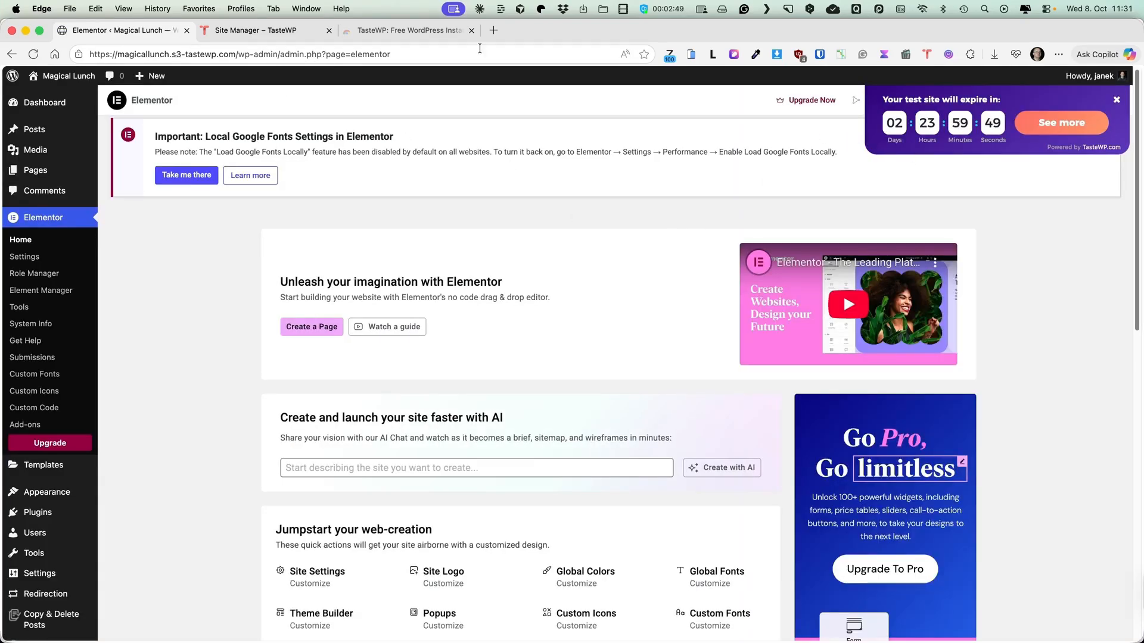
# Check the new Elementor site's expiry in TasteWP's Site Manager.
pyautogui.click(255, 30)
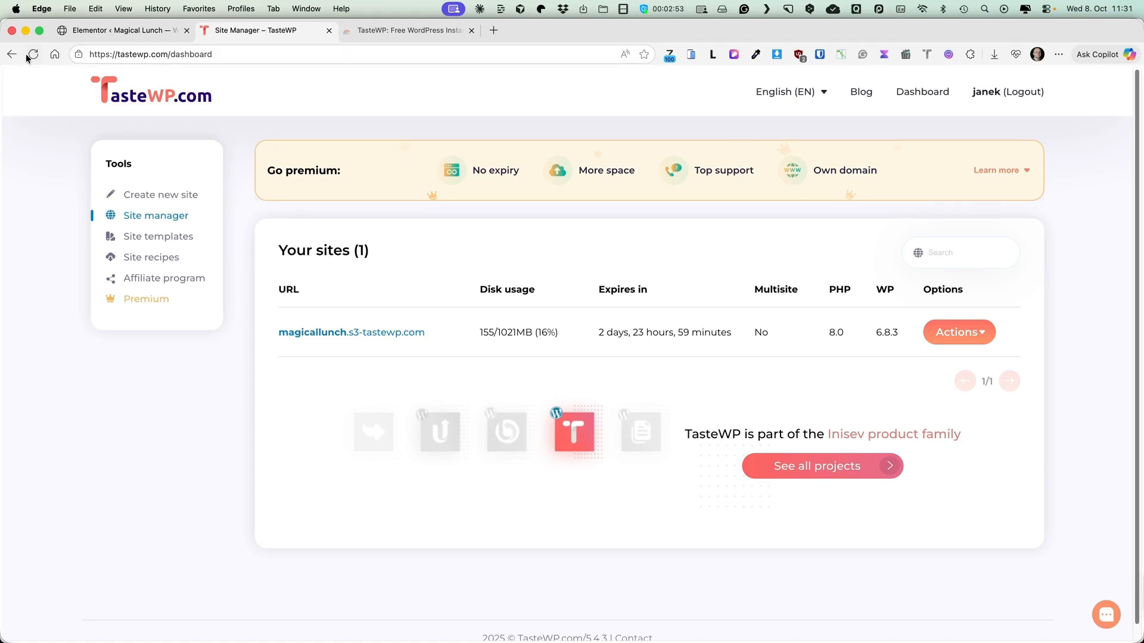
pyautogui.moveTo(33, 54)
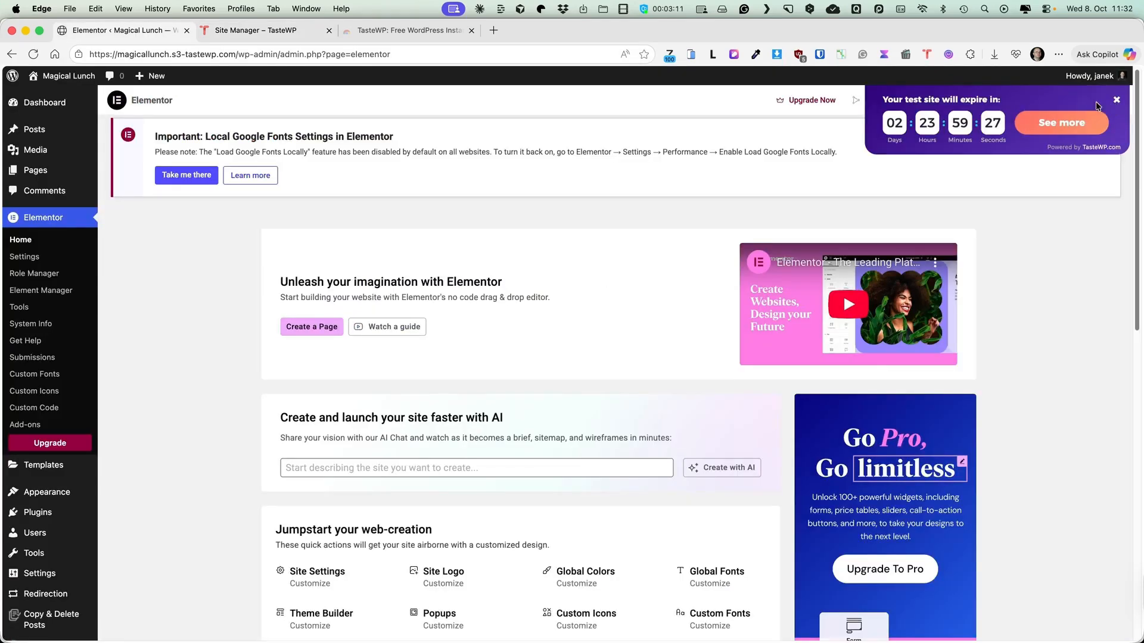
pyautogui.moveTo(26, 341)
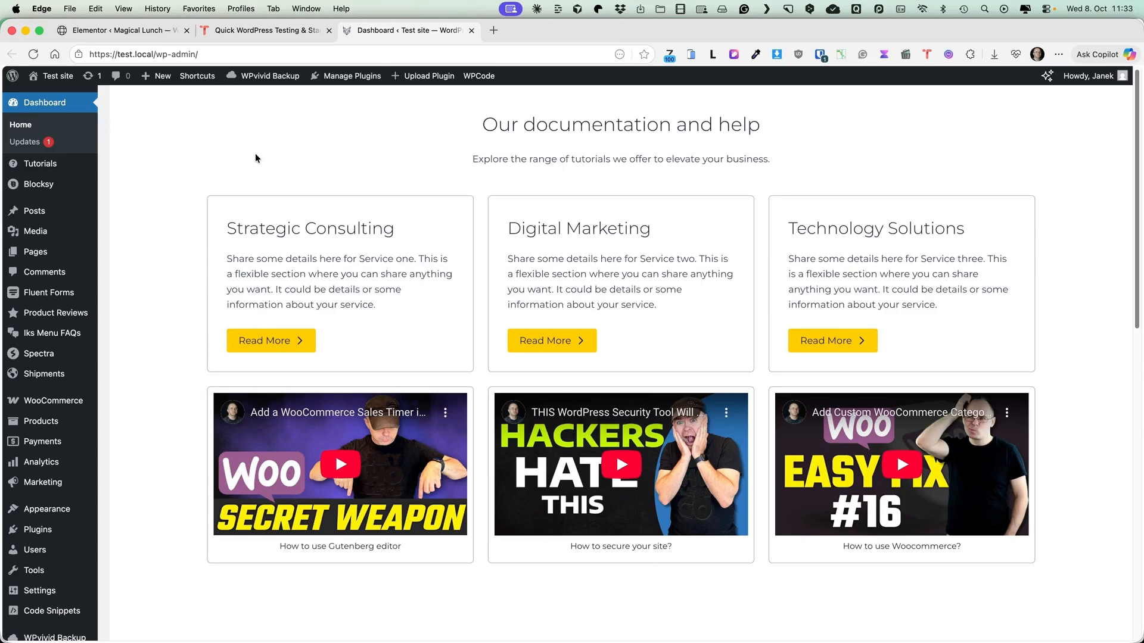
pyautogui.moveTo(283, 149)
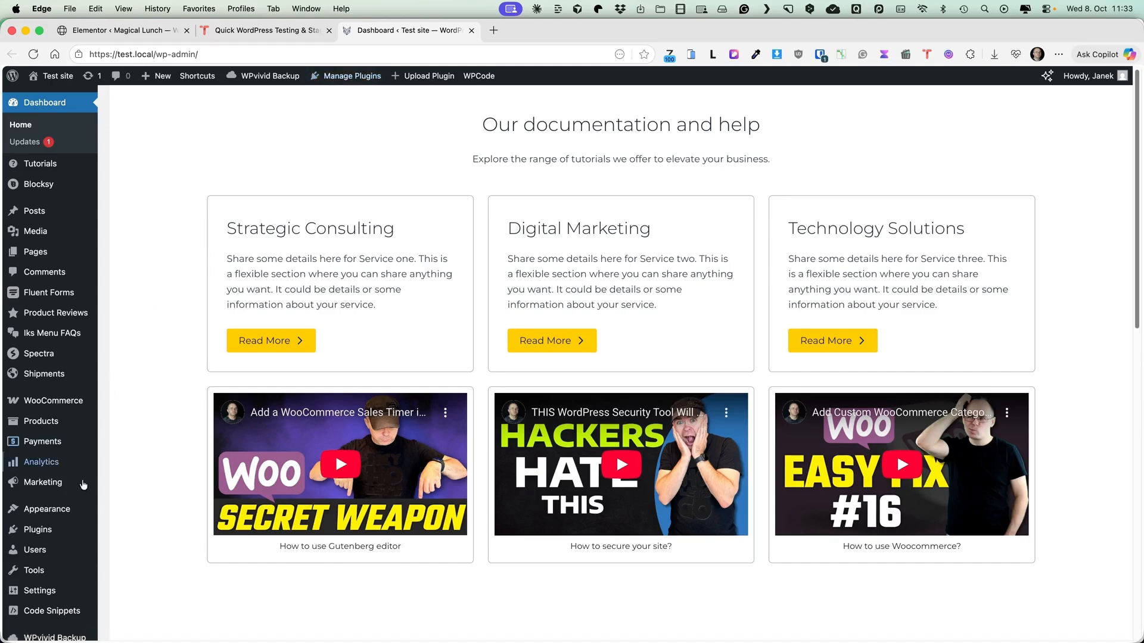
pyautogui.moveTo(314, 159)
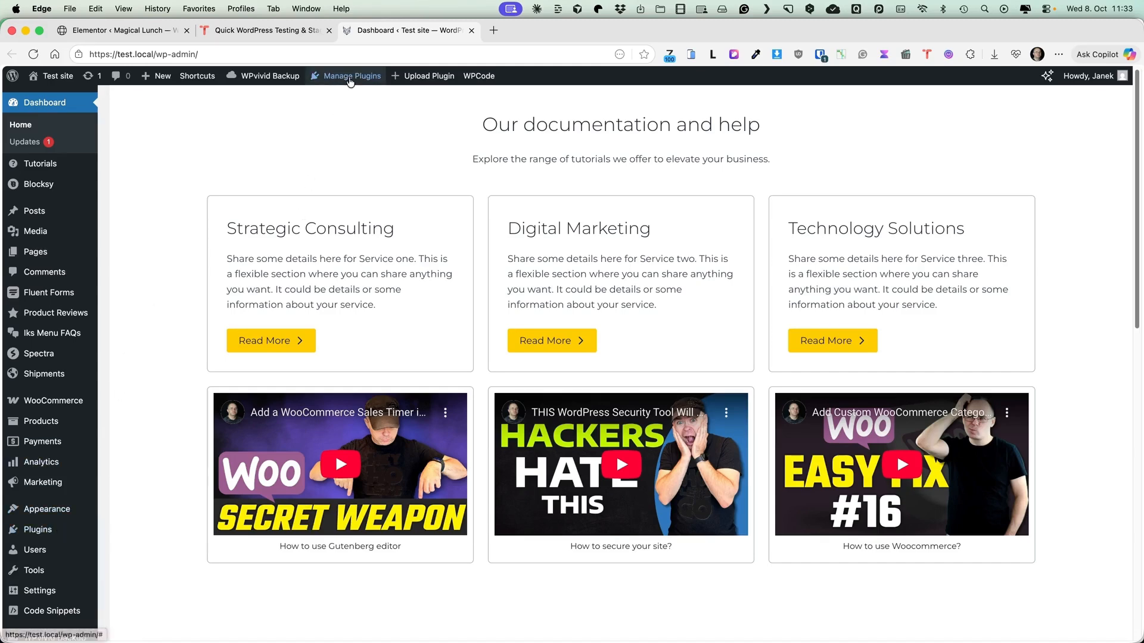
# Activate Code Snippets from the admin-bar plugin manager's Inactive Plugins list, then close it.
pyautogui.click(352, 76)
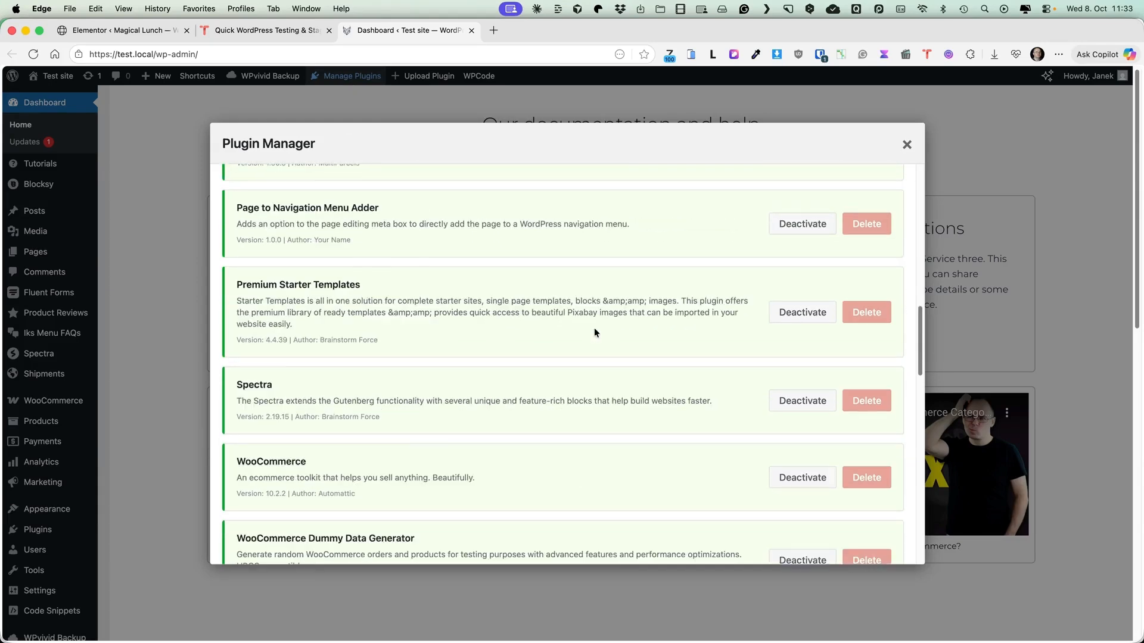
pyautogui.scroll(-3)
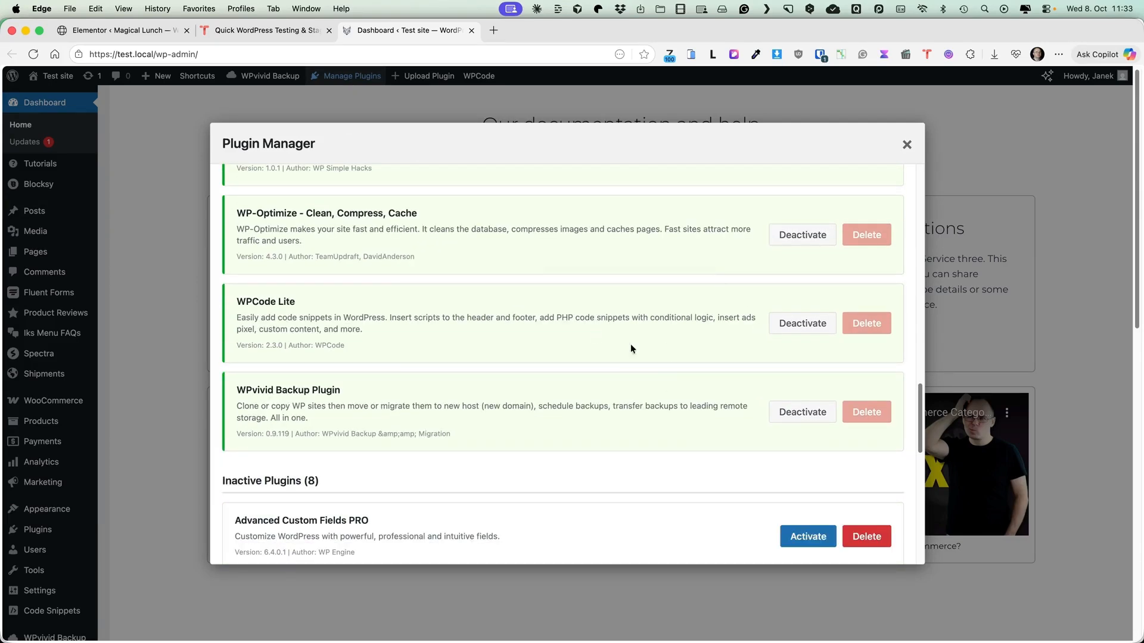
pyautogui.scroll(-3)
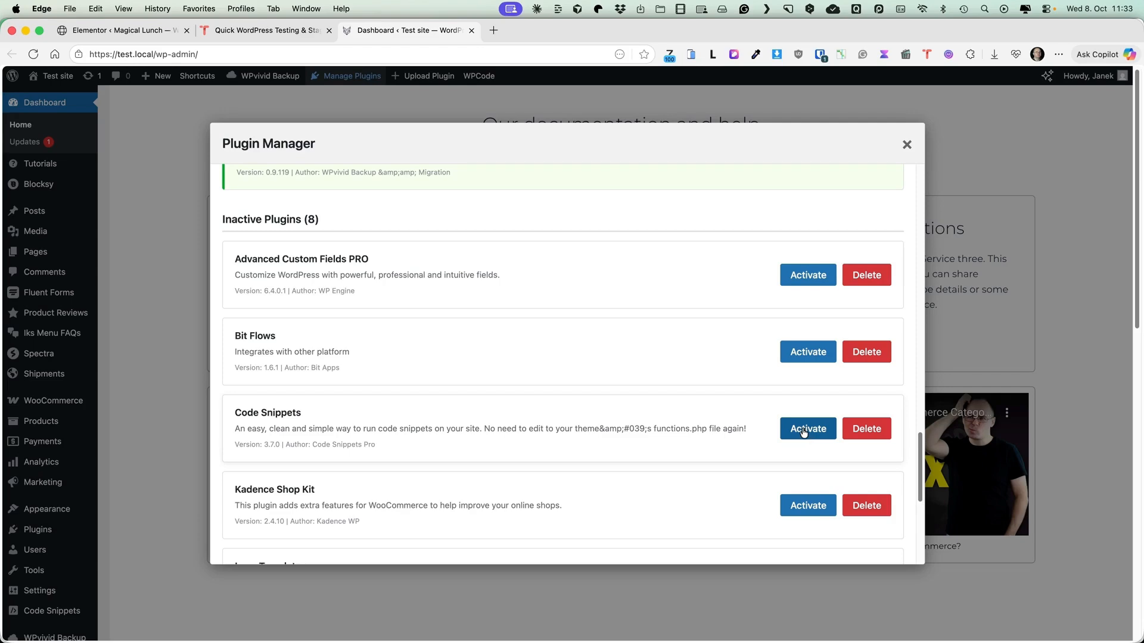
pyautogui.click(807, 429)
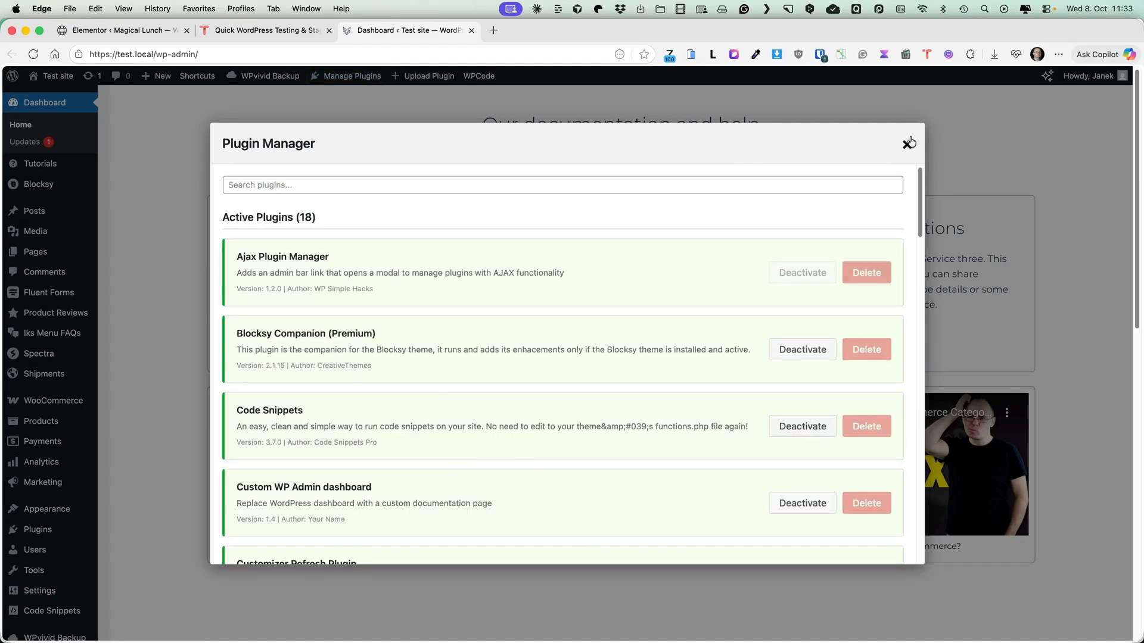
pyautogui.click(910, 141)
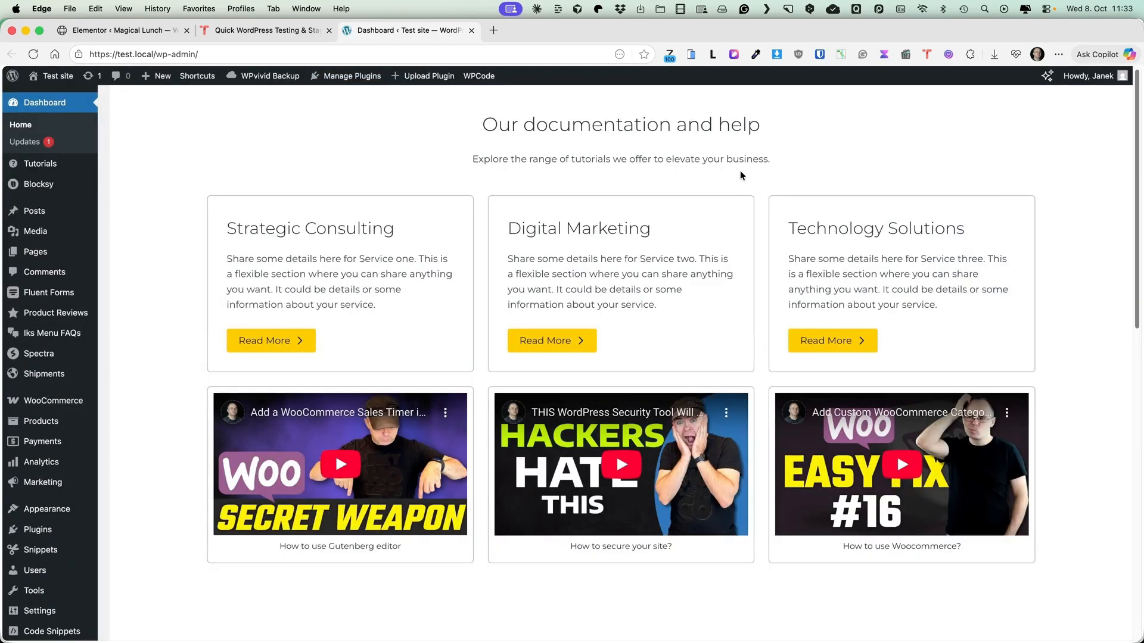